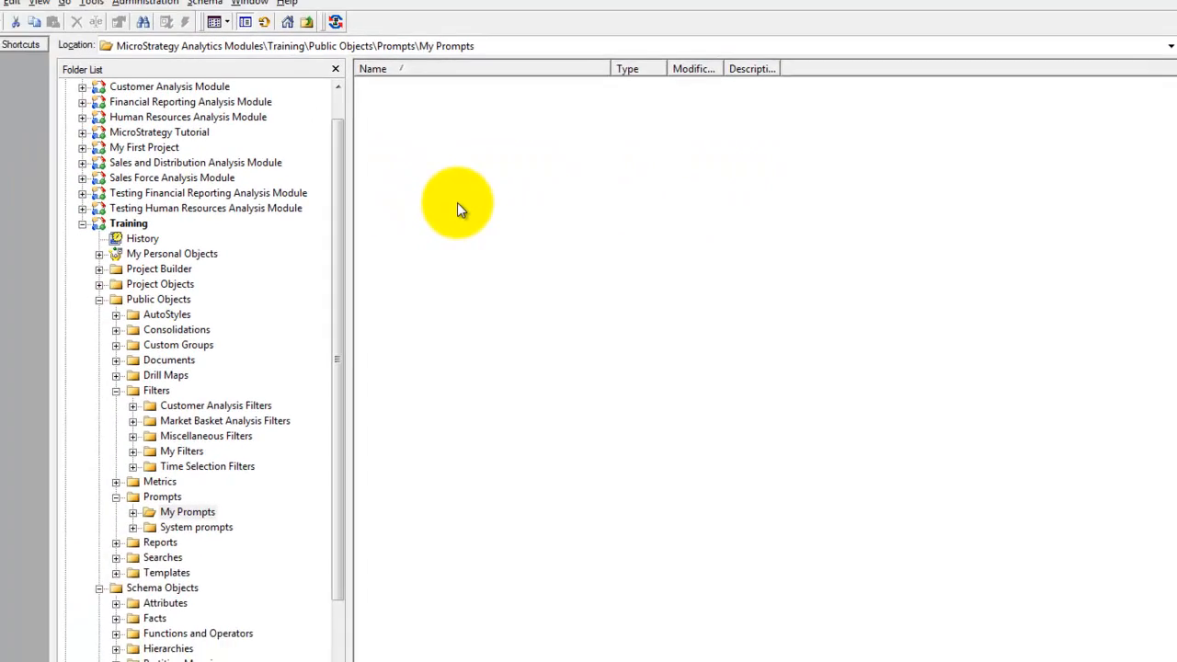
- Create a new prompt from the My Prompts folder's context menu
right_click(457, 203)
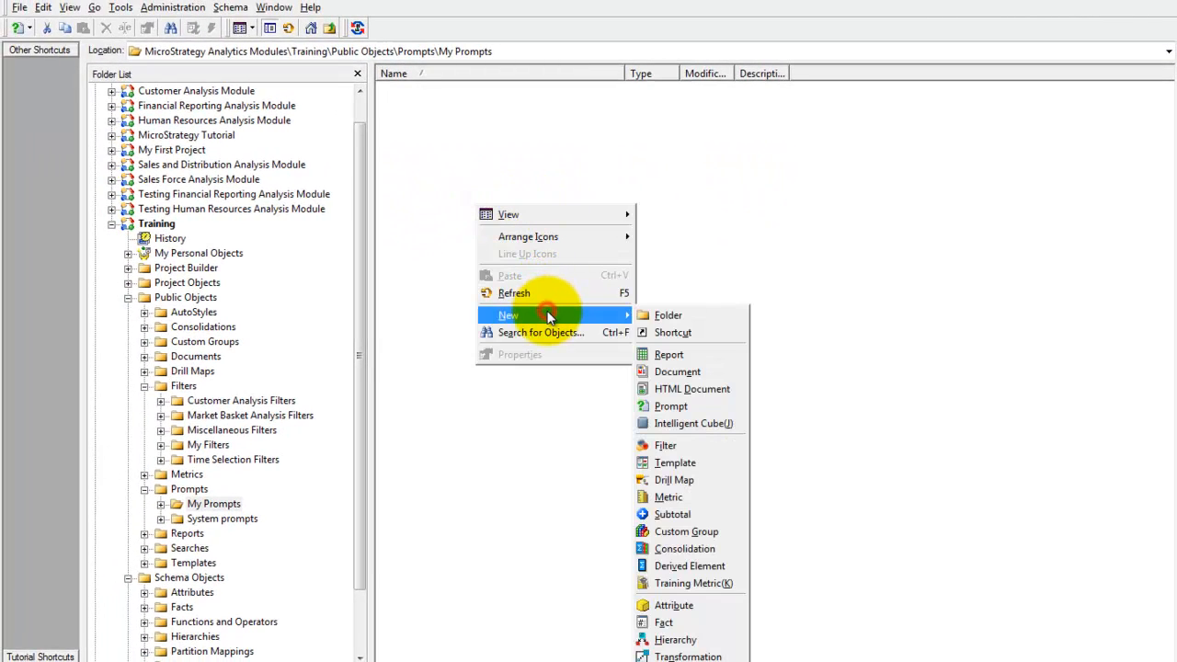
mouse_move(669, 315)
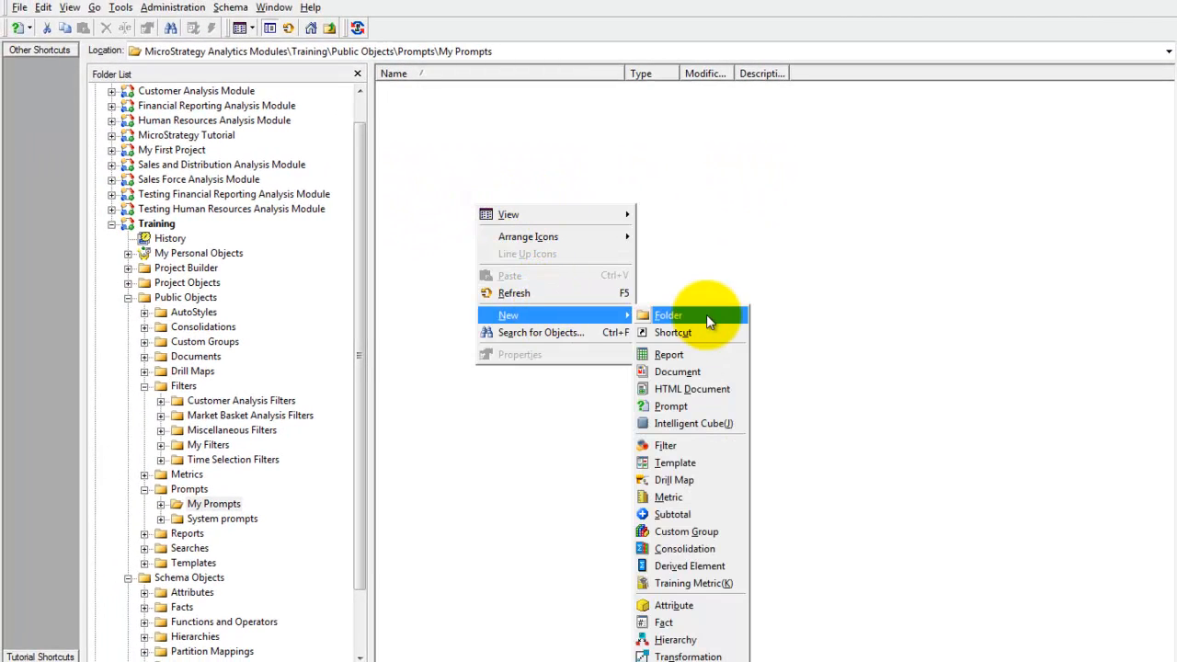
click(699, 411)
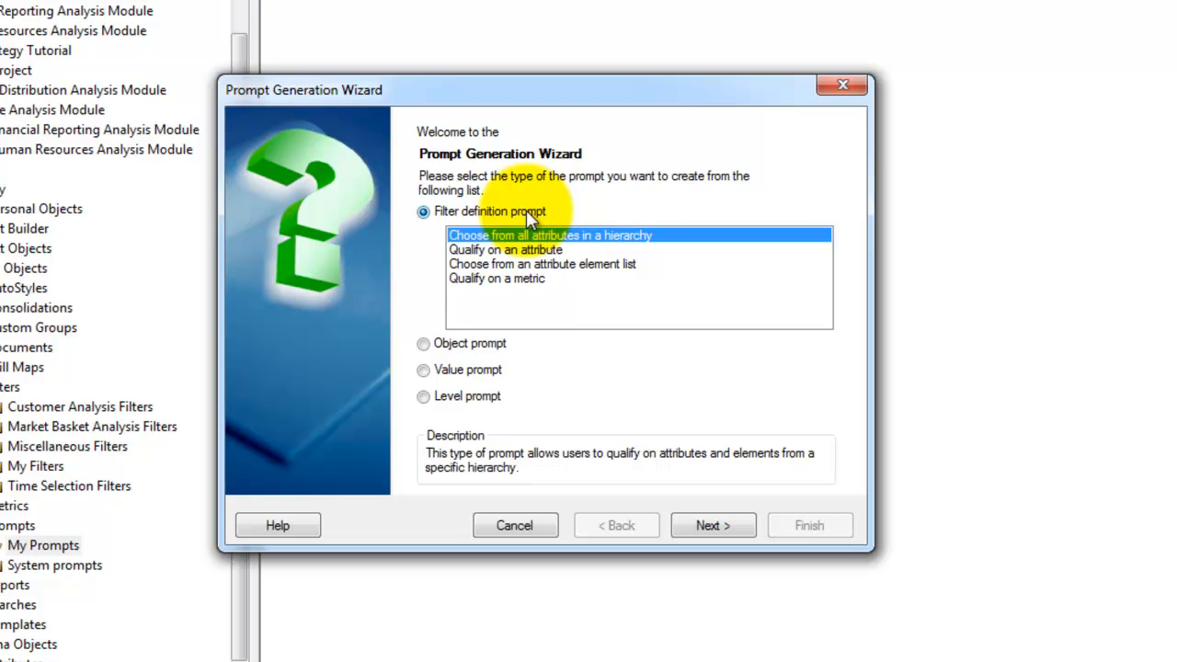
mouse_move(520, 274)
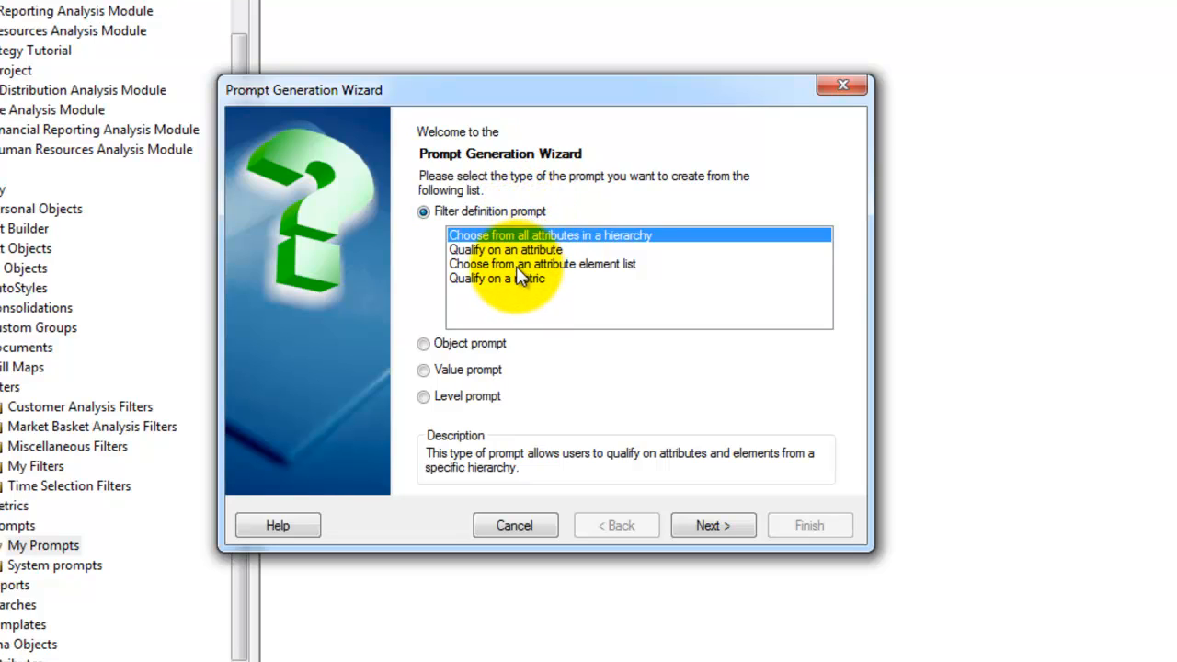
- Make an attribute element list prompt on Customers > Customer State
click(542, 264)
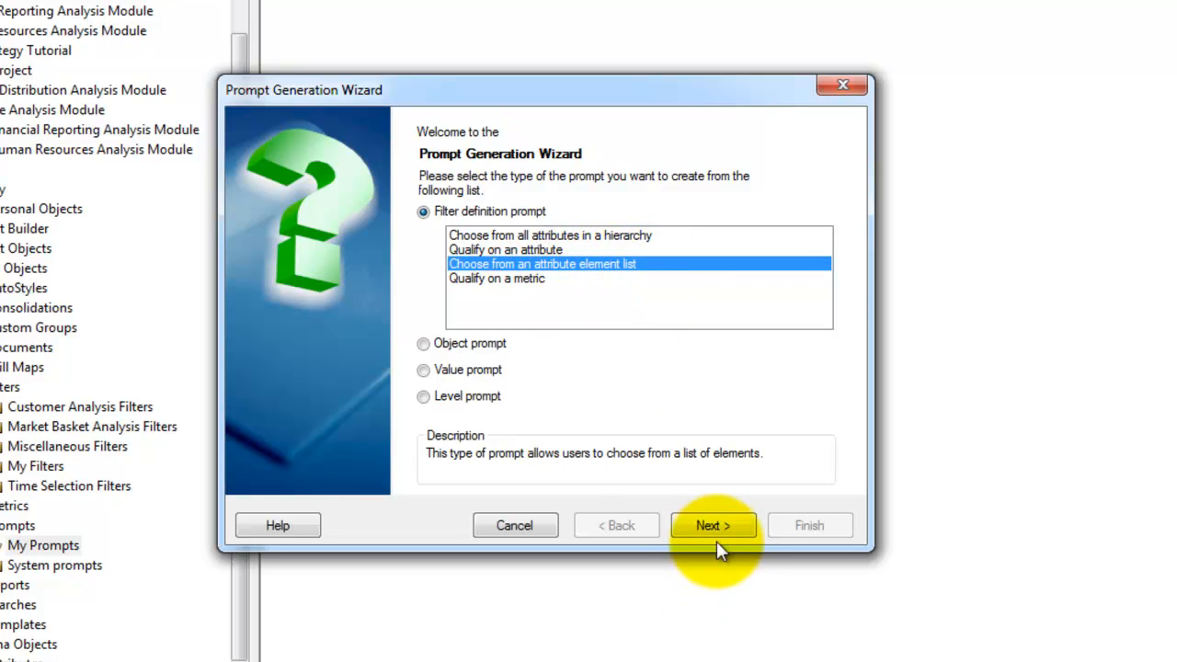
click(712, 525)
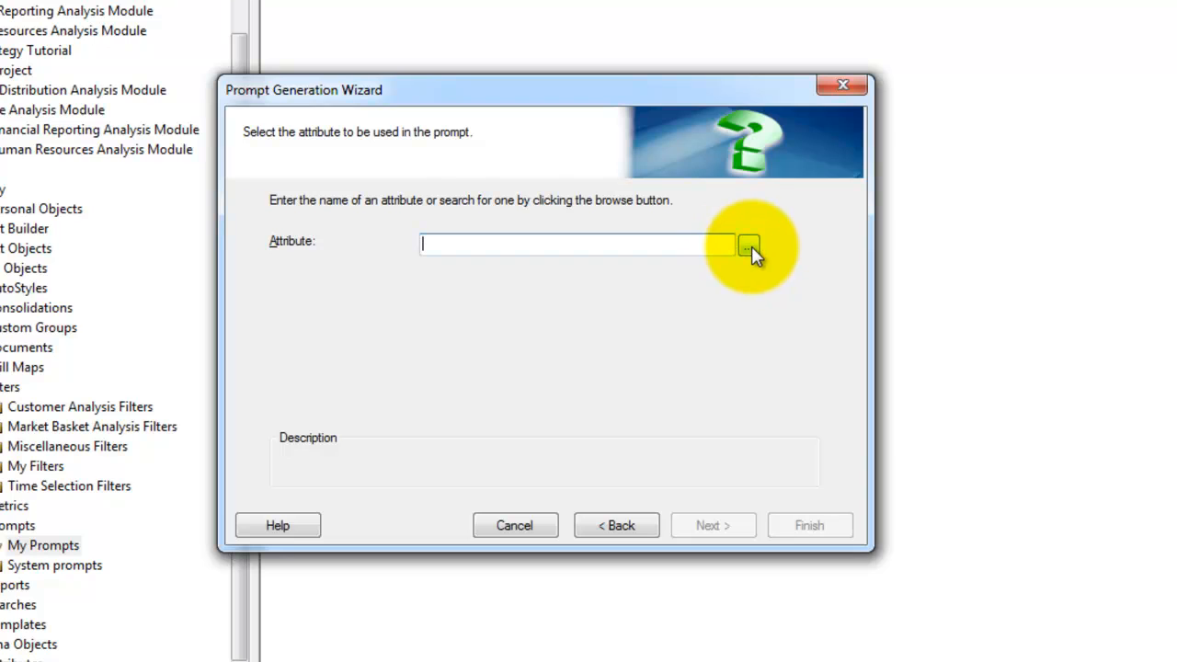
click(748, 245)
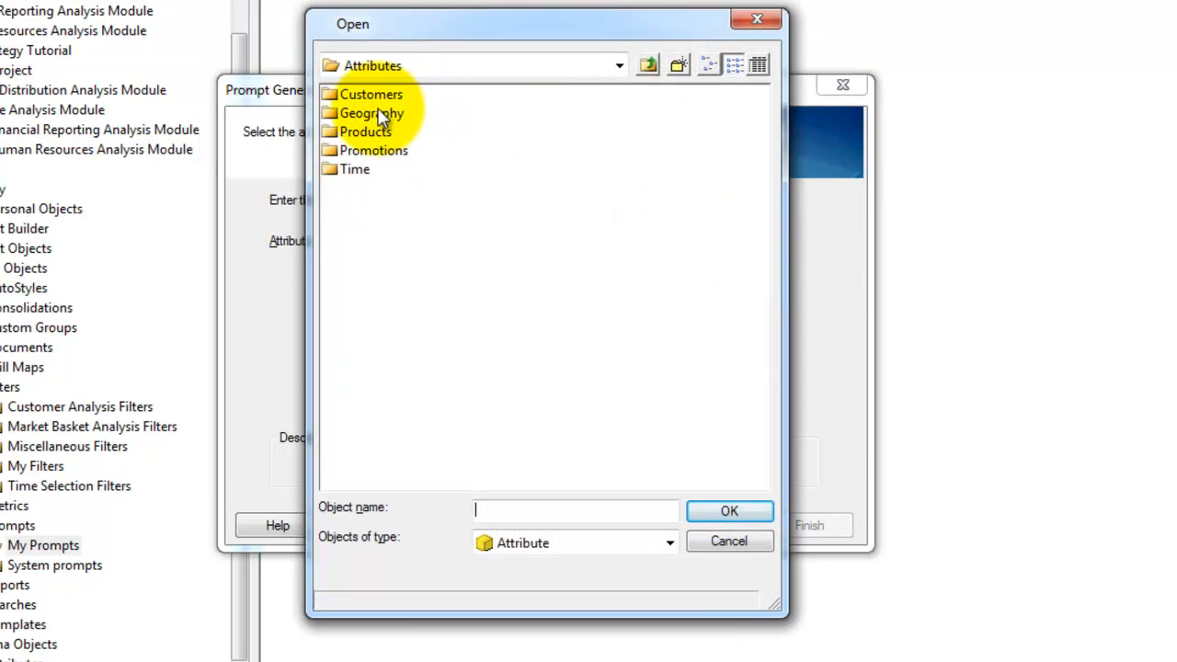
double_click(371, 93)
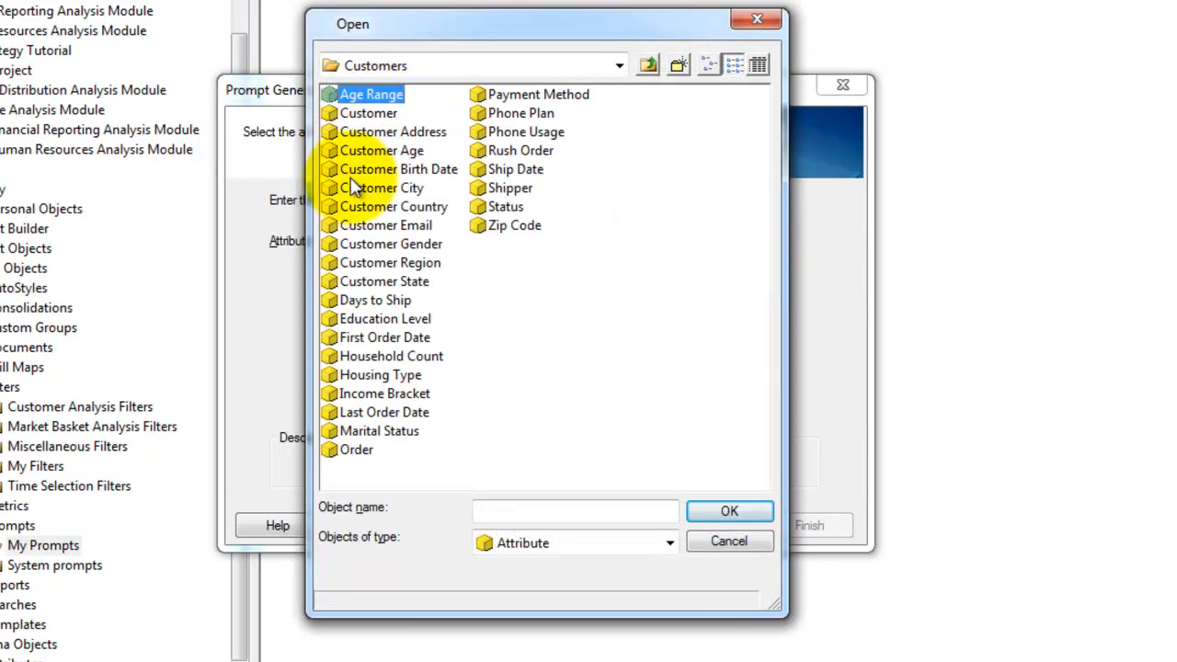
click(383, 280)
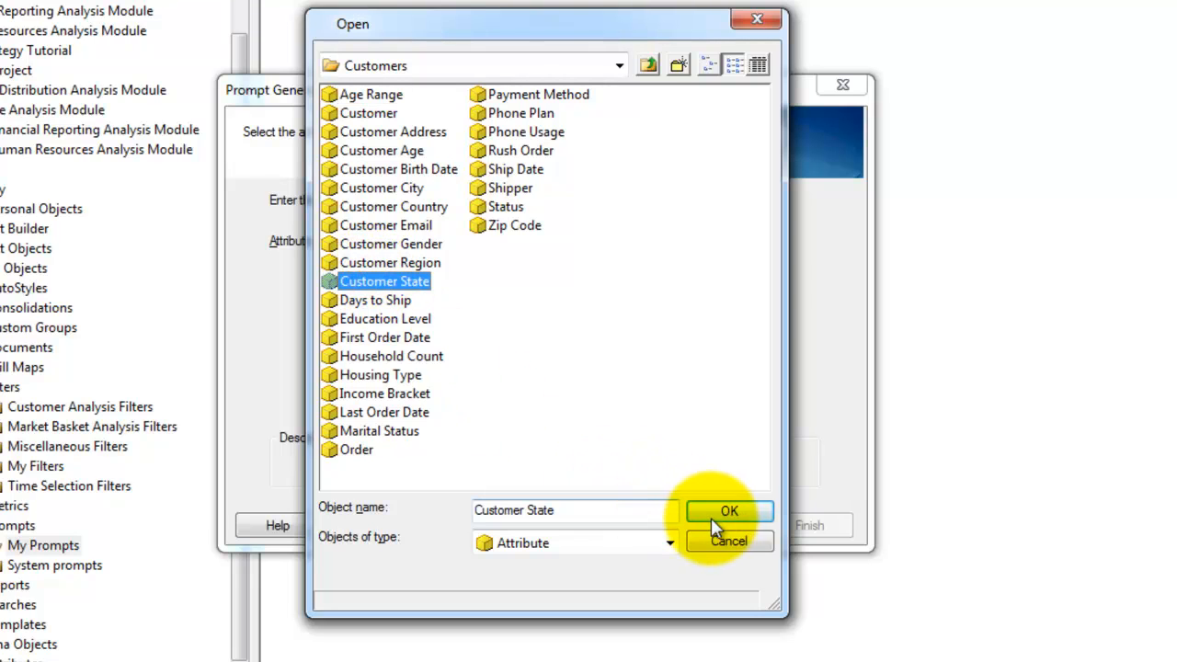
click(728, 510)
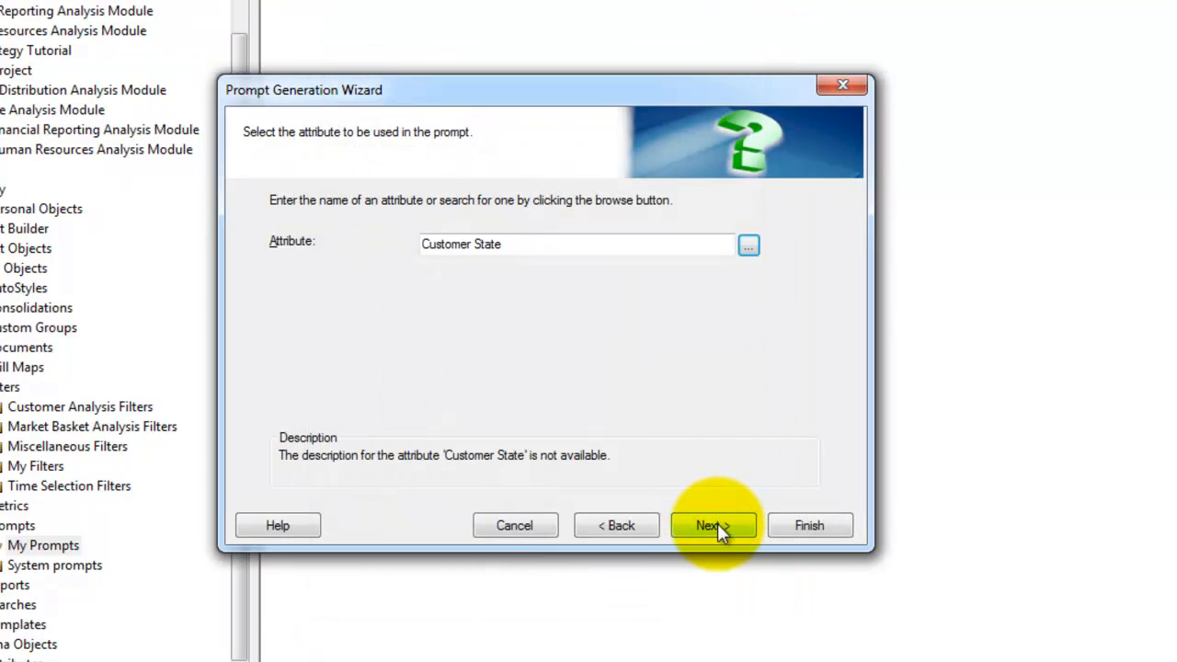
click(713, 525)
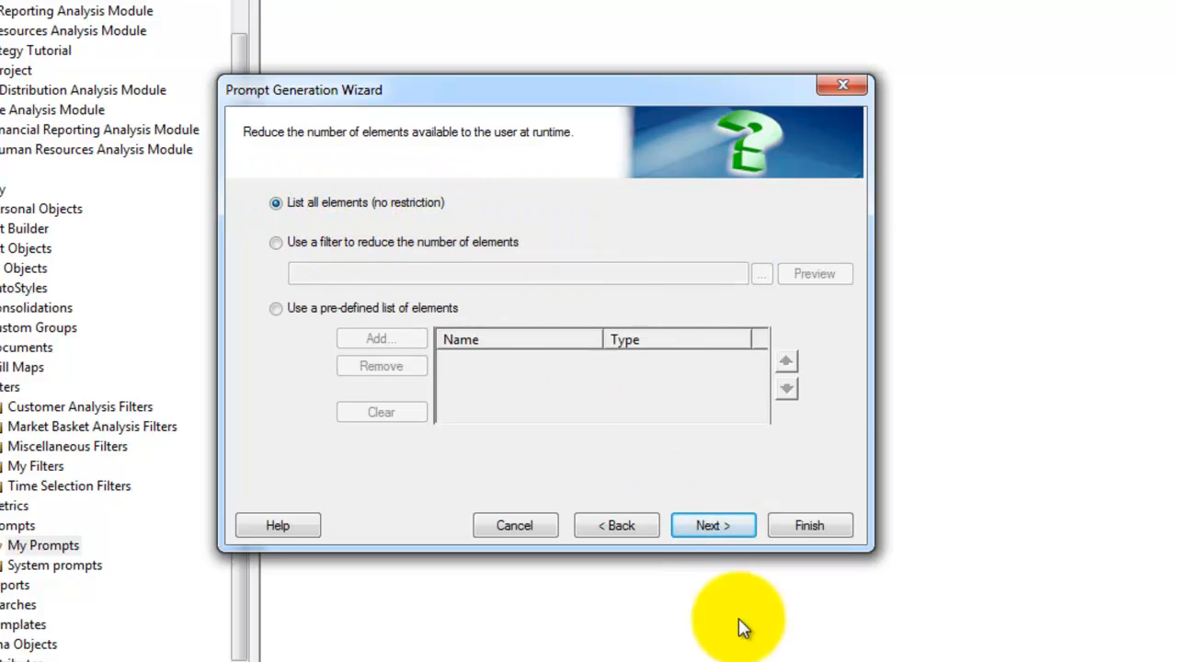
- Keep all state elements, set the prompt title to 'State', and finish the wizard
click(712, 525)
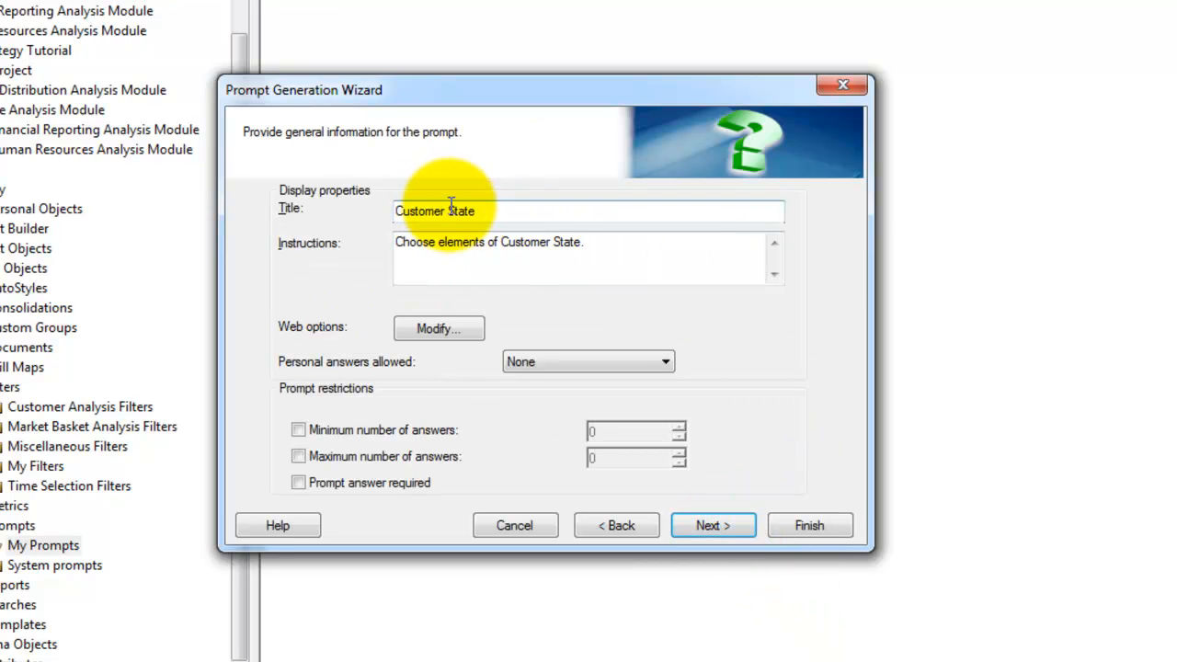
text(State)
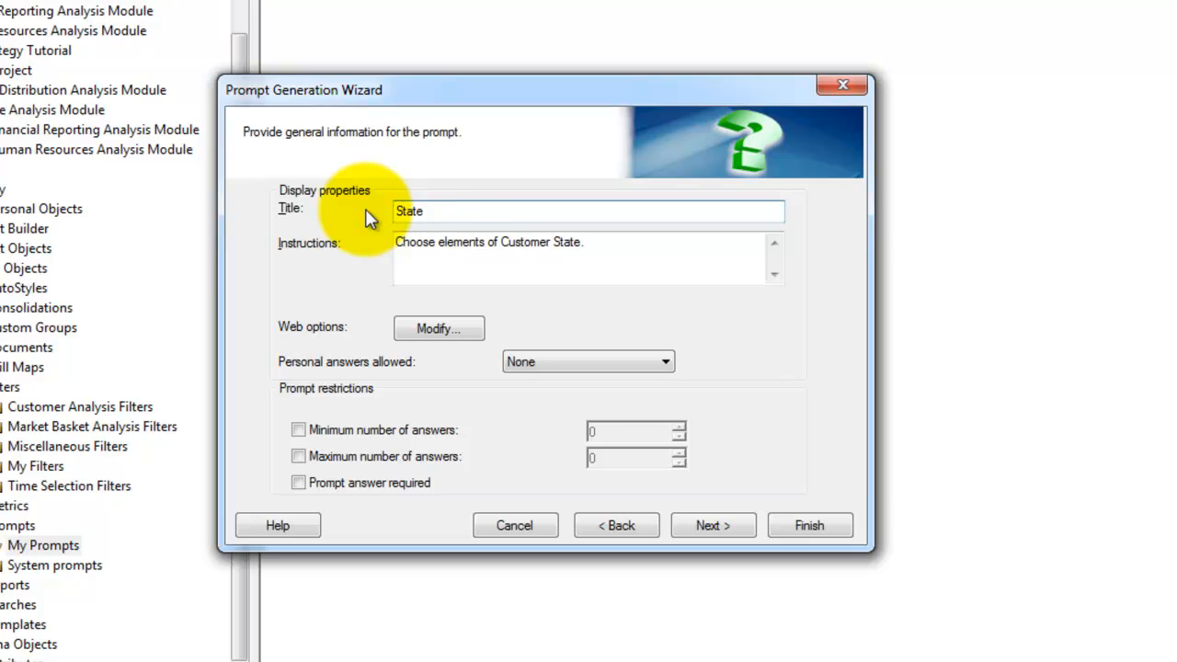
mouse_move(654, 437)
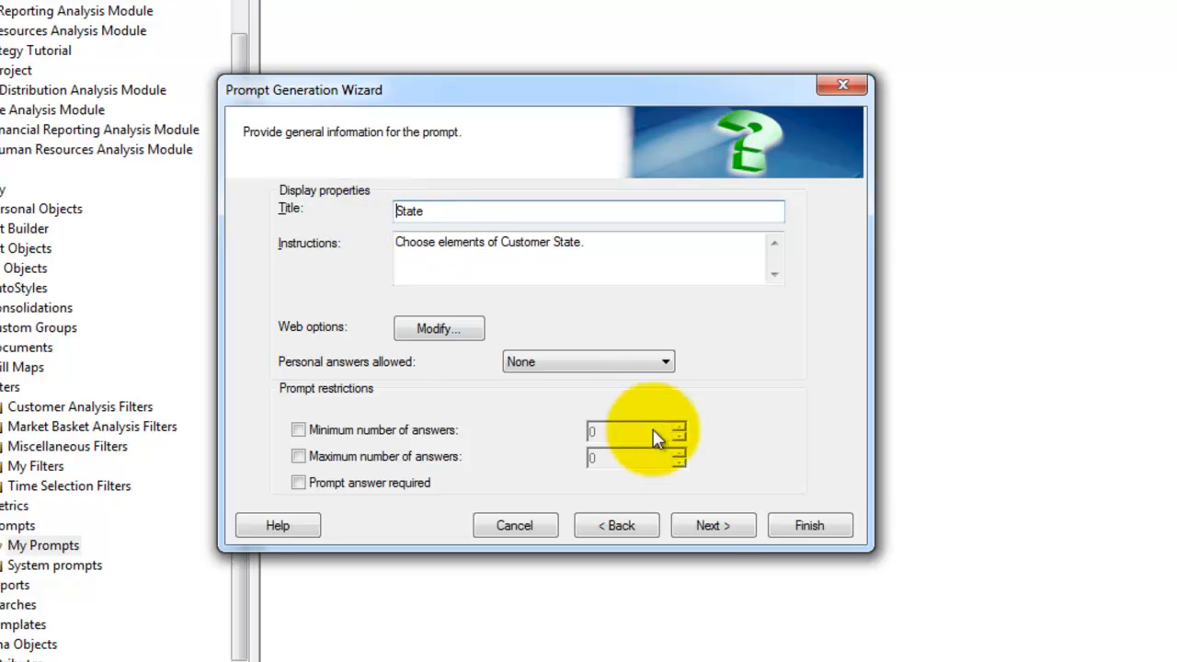
click(712, 525)
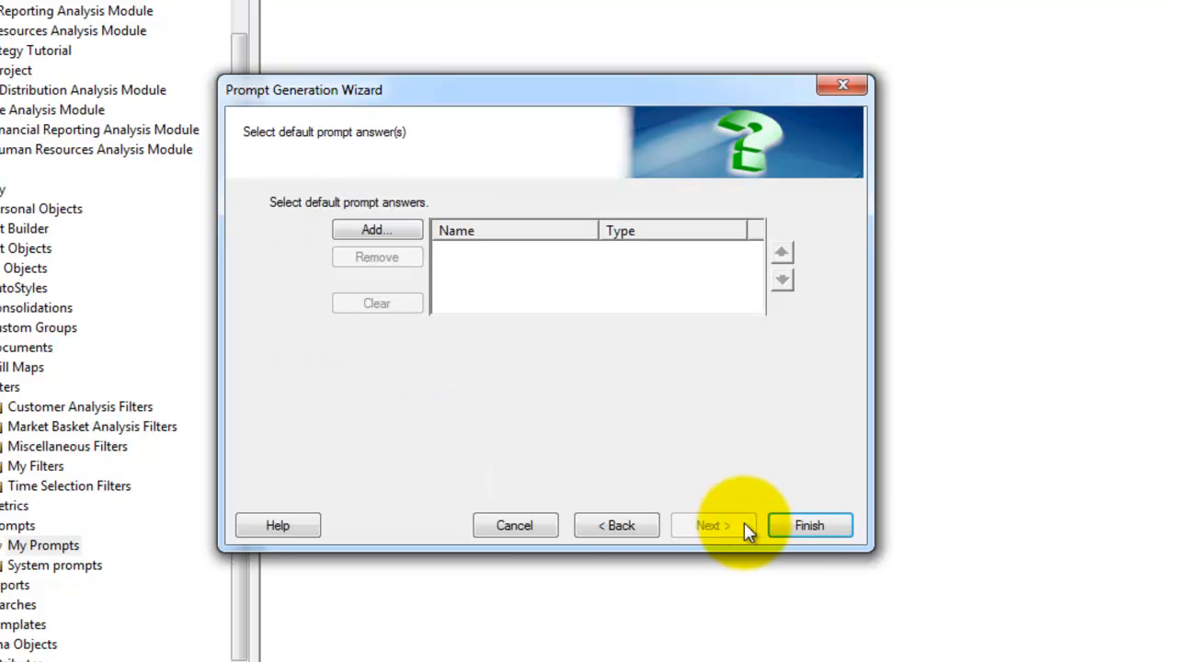
click(808, 525)
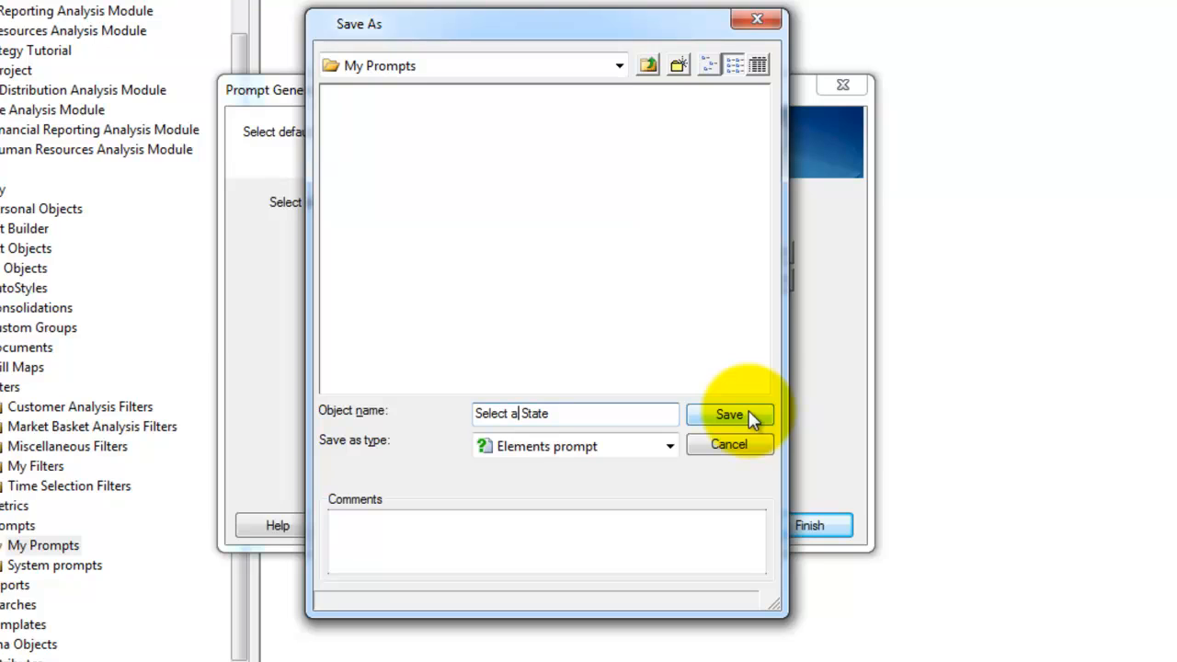
- Save the 'Select a State' prompt and go to the My Filters folder
click(729, 415)
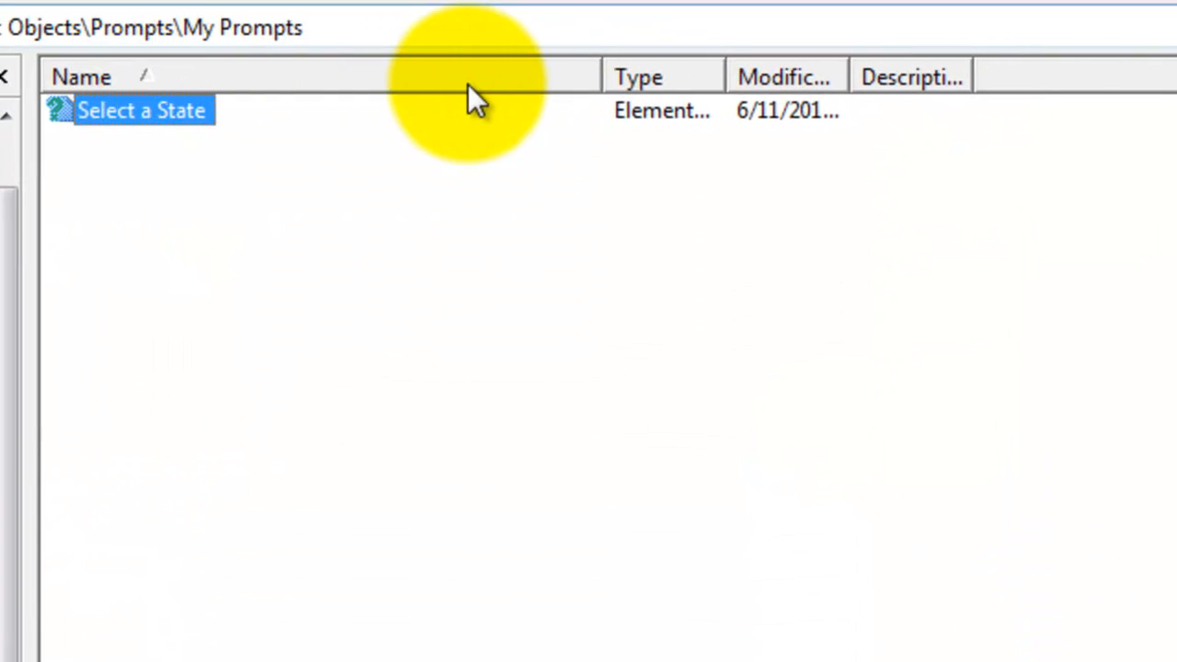
mouse_move(469, 382)
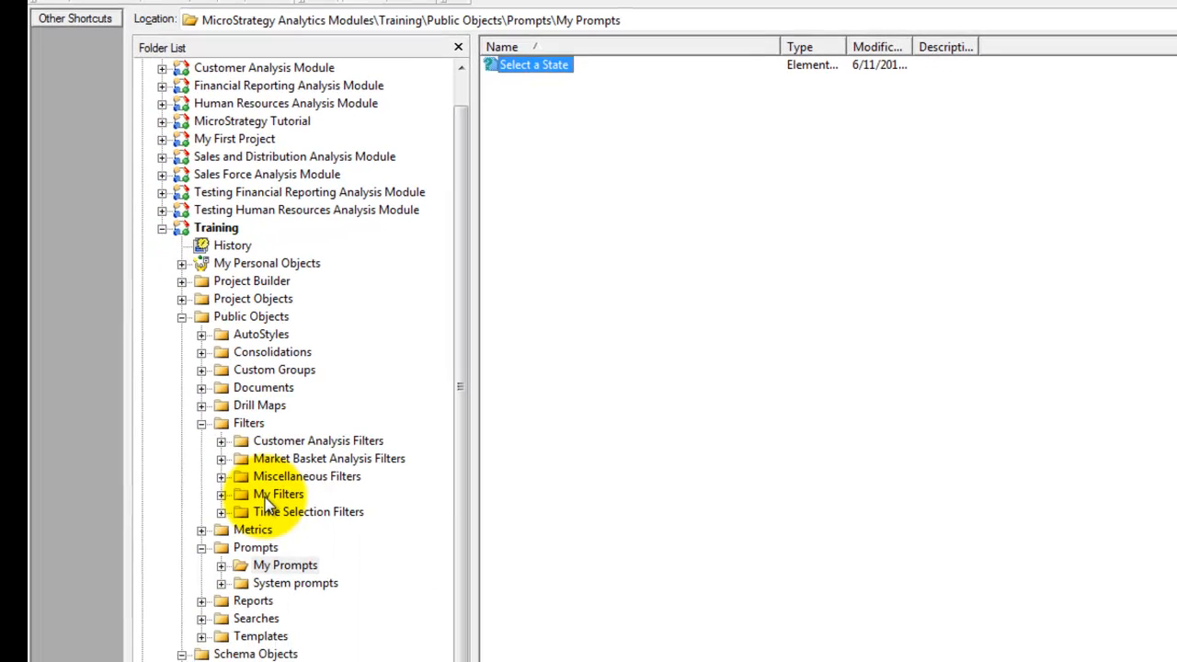
click(278, 493)
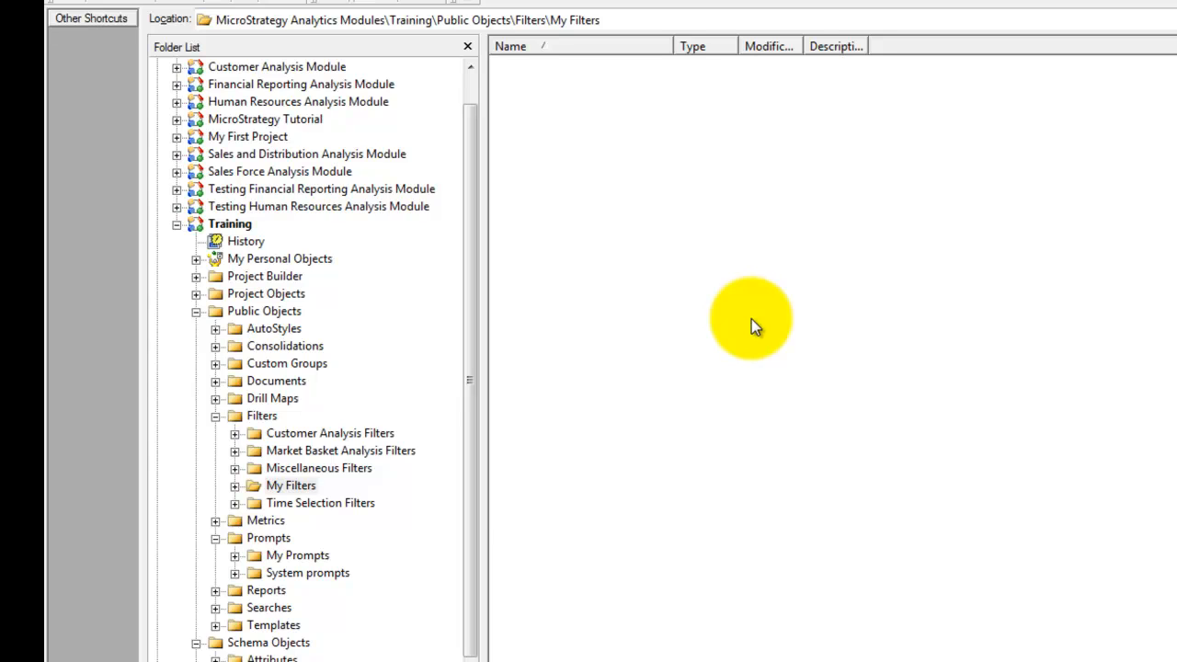
- Create a new Empty Filter in My Filters
right_click(749, 317)
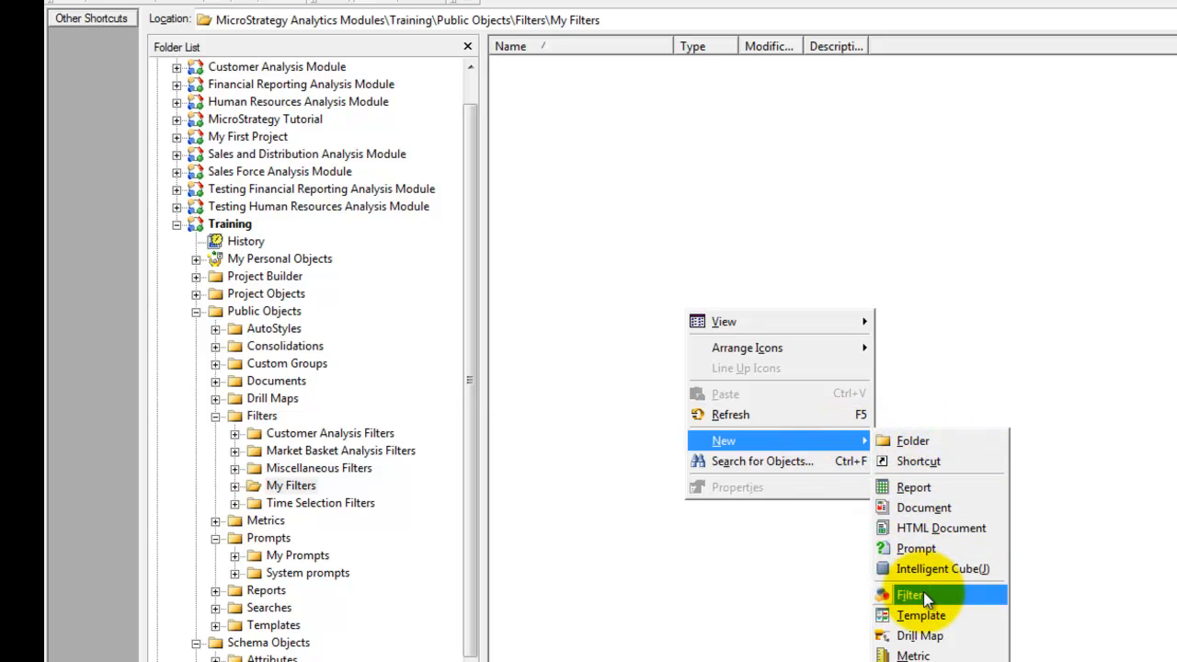
click(910, 594)
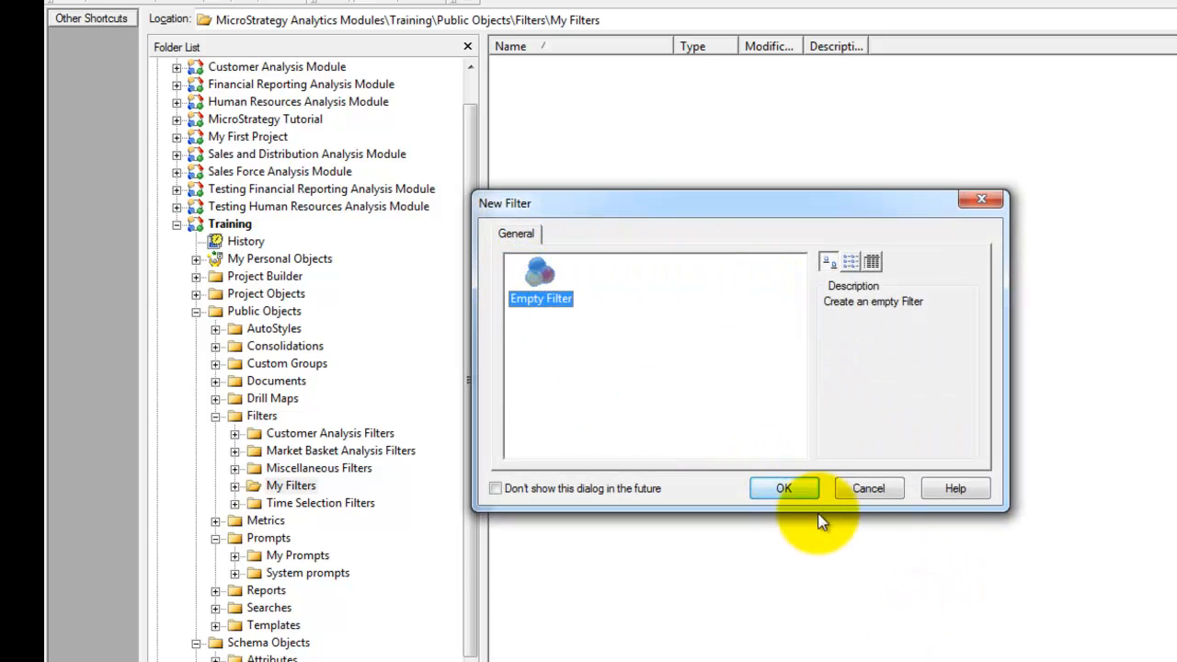
click(783, 488)
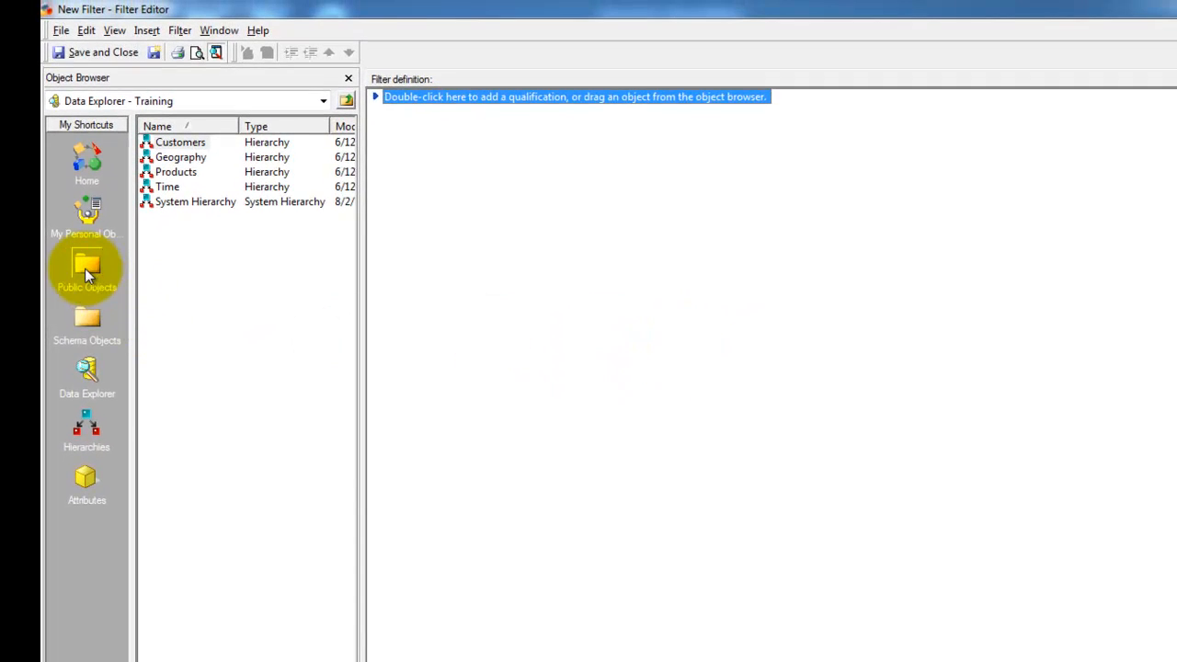
- Add the Select a State prompt to the filter and save it as 'Filter on State'
click(87, 266)
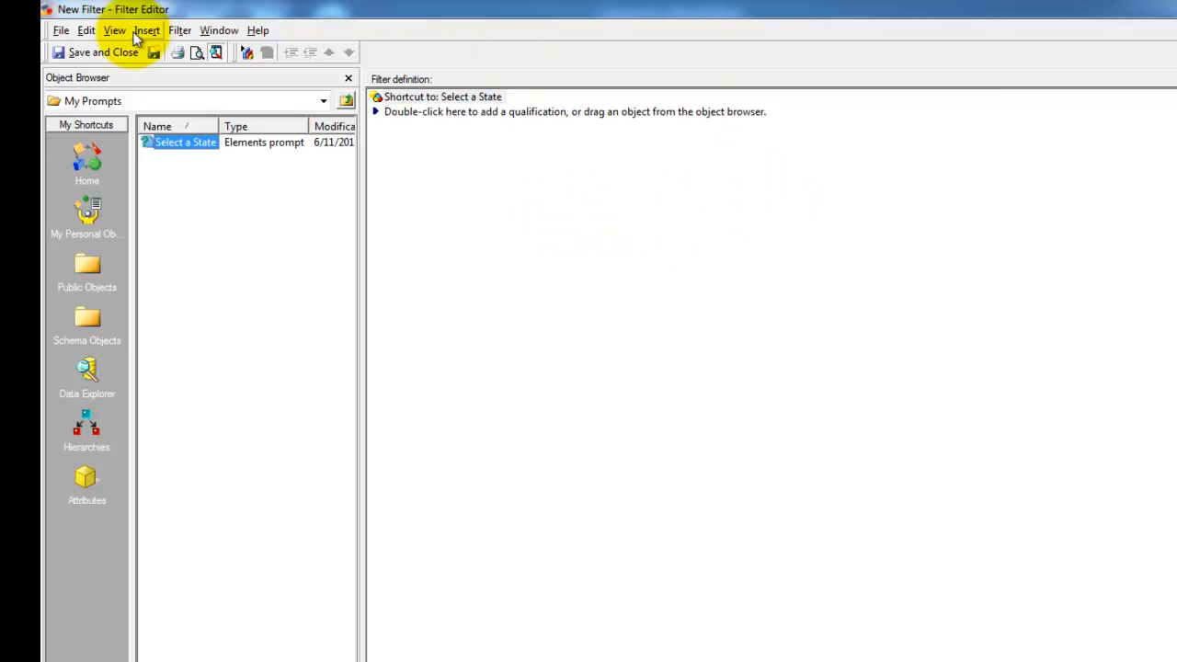
click(102, 52)
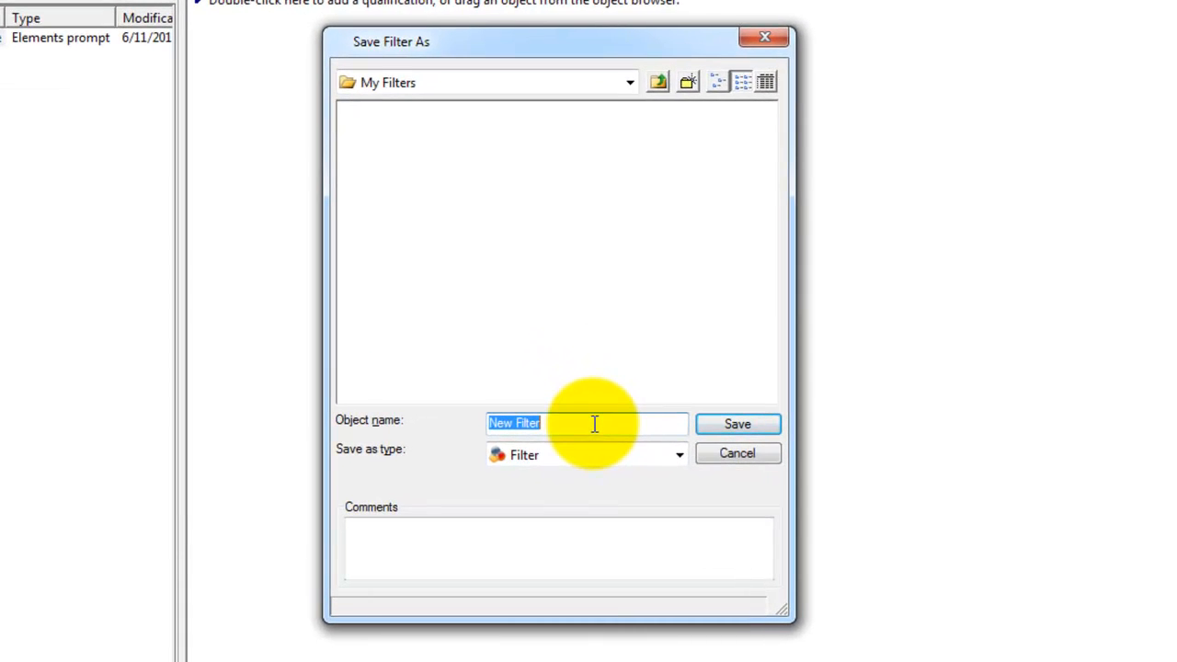
text(Filter on State)
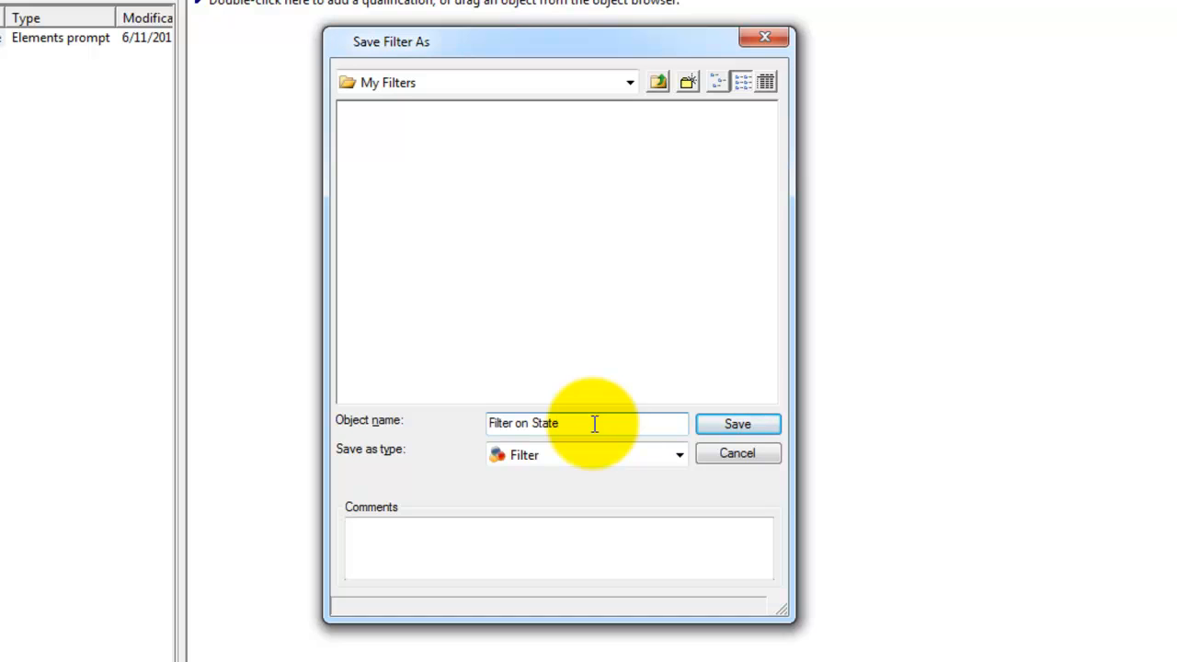
click(737, 422)
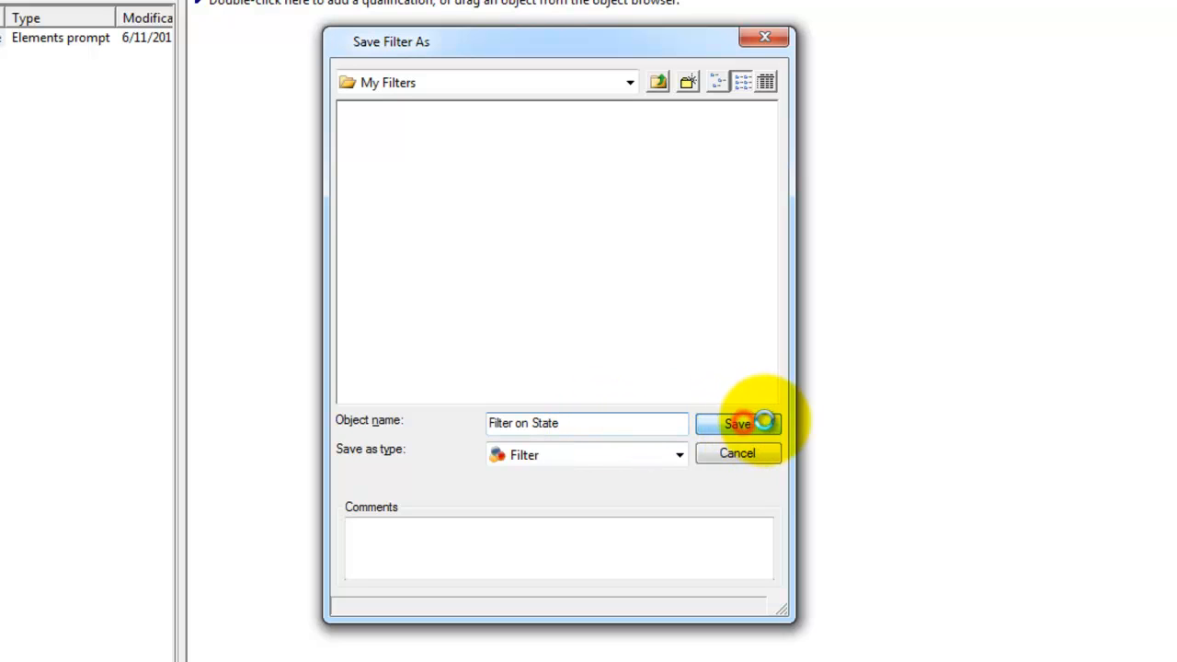
click(737, 422)
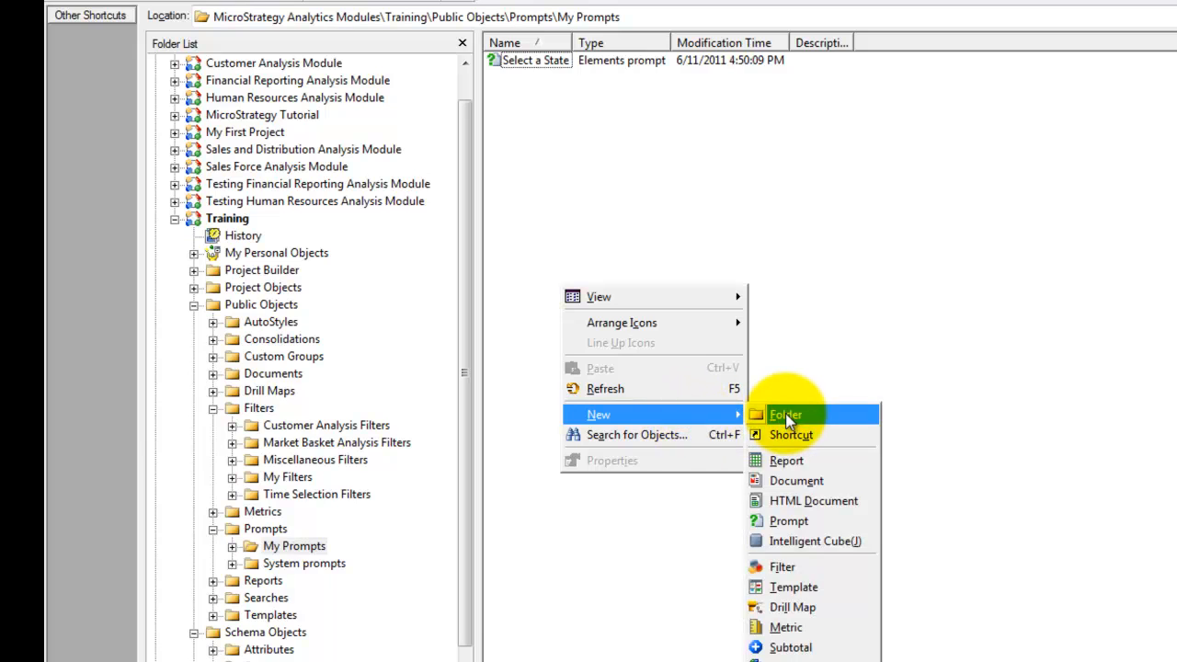
- Create a second prompt of type 'Choose from an attribute element list'
click(795, 520)
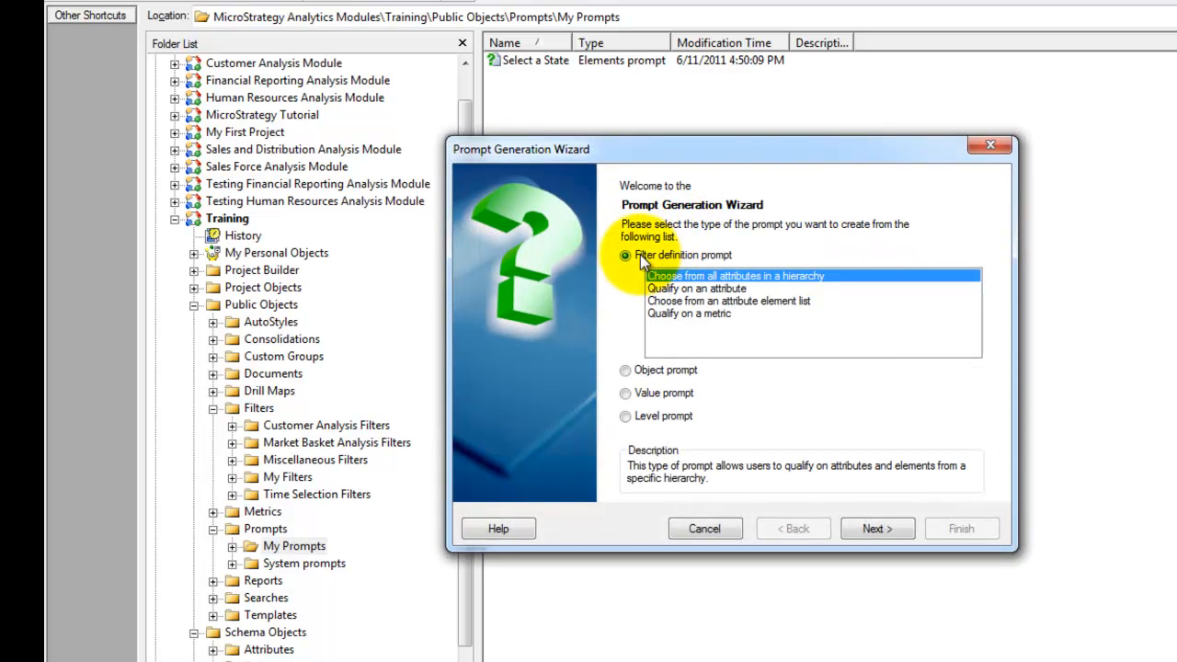
click(729, 300)
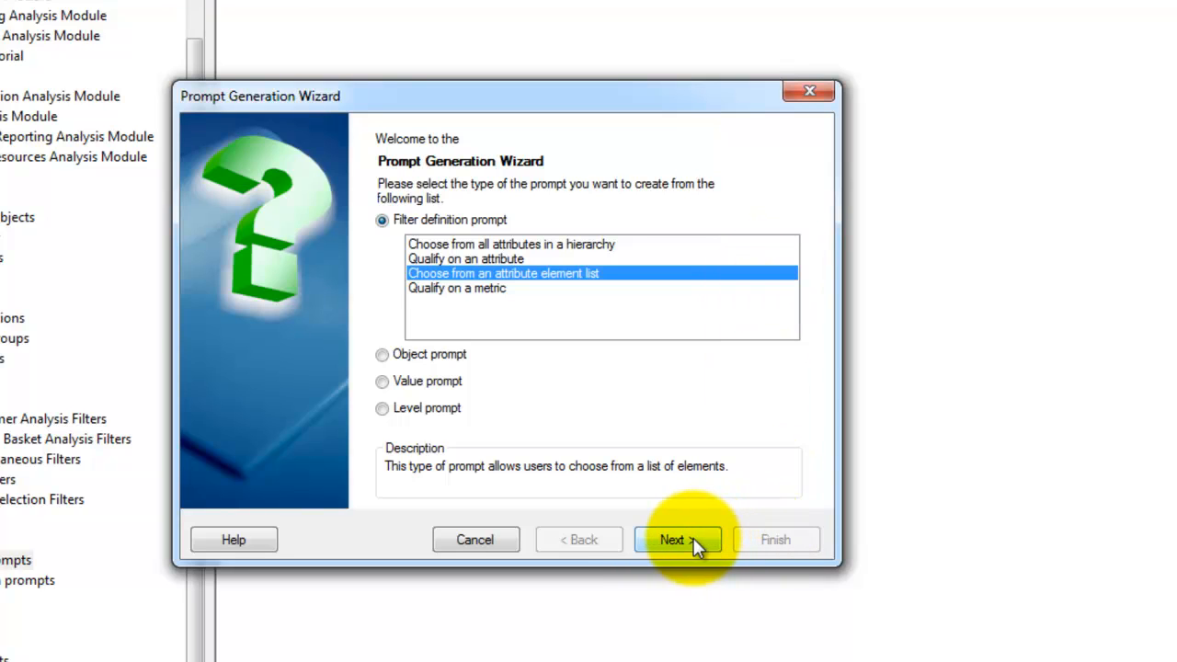
click(672, 540)
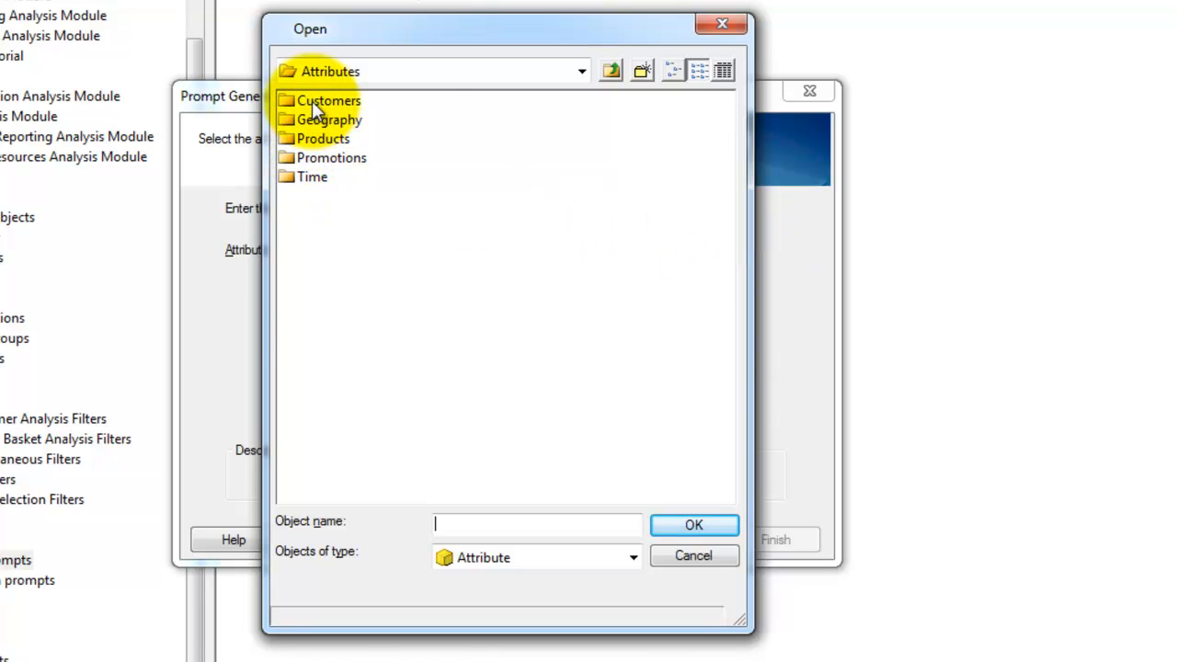
- Base the prompt on the Customers > Customer City attribute
double_click(328, 100)
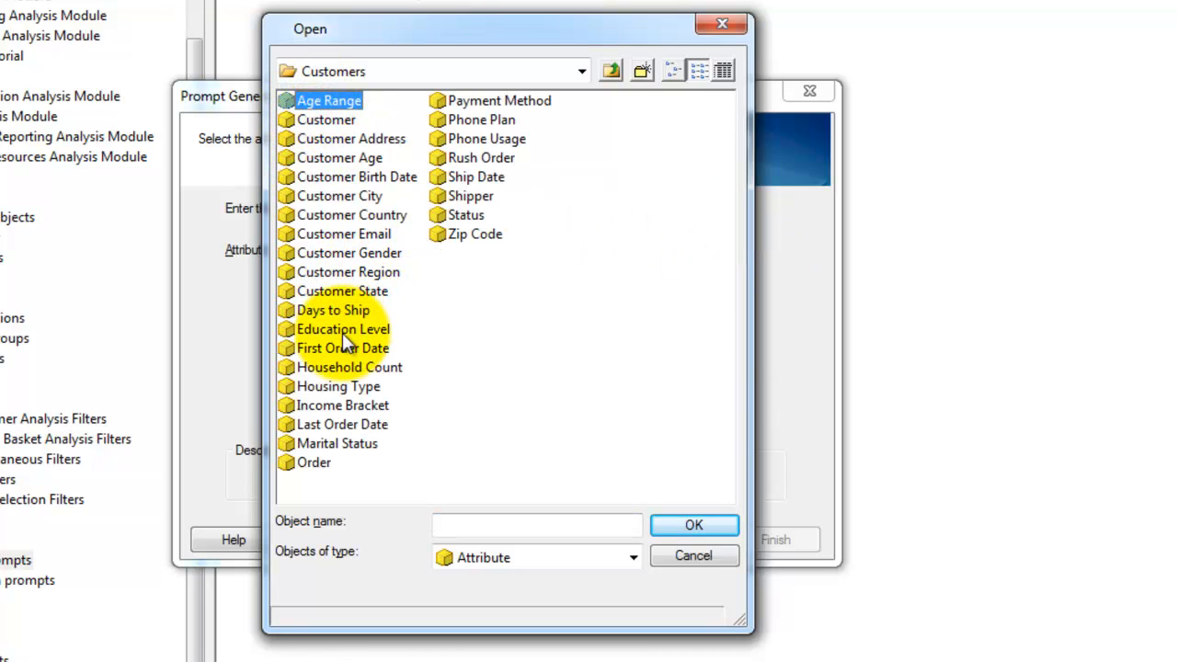
click(339, 195)
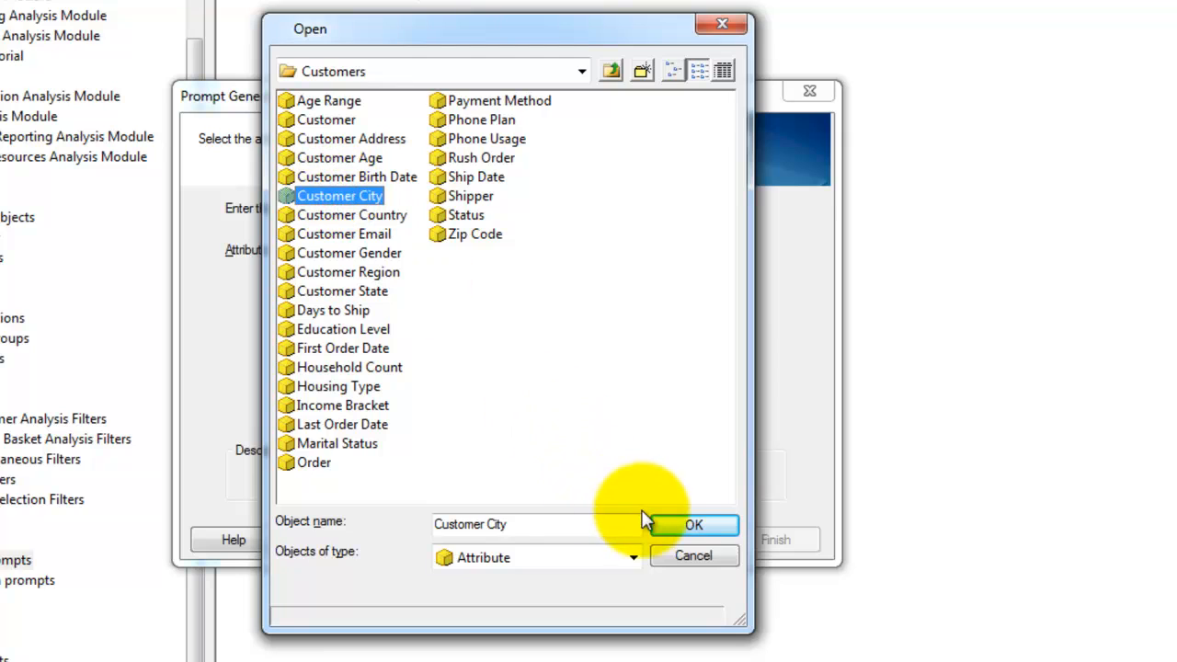
click(693, 524)
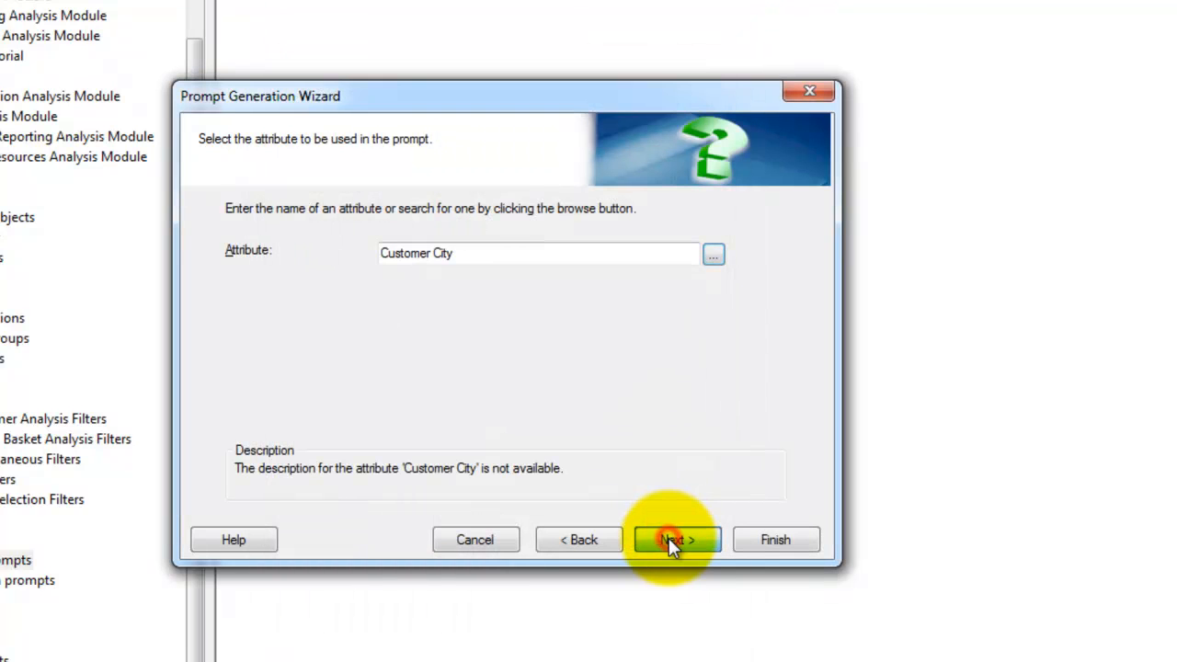
click(677, 539)
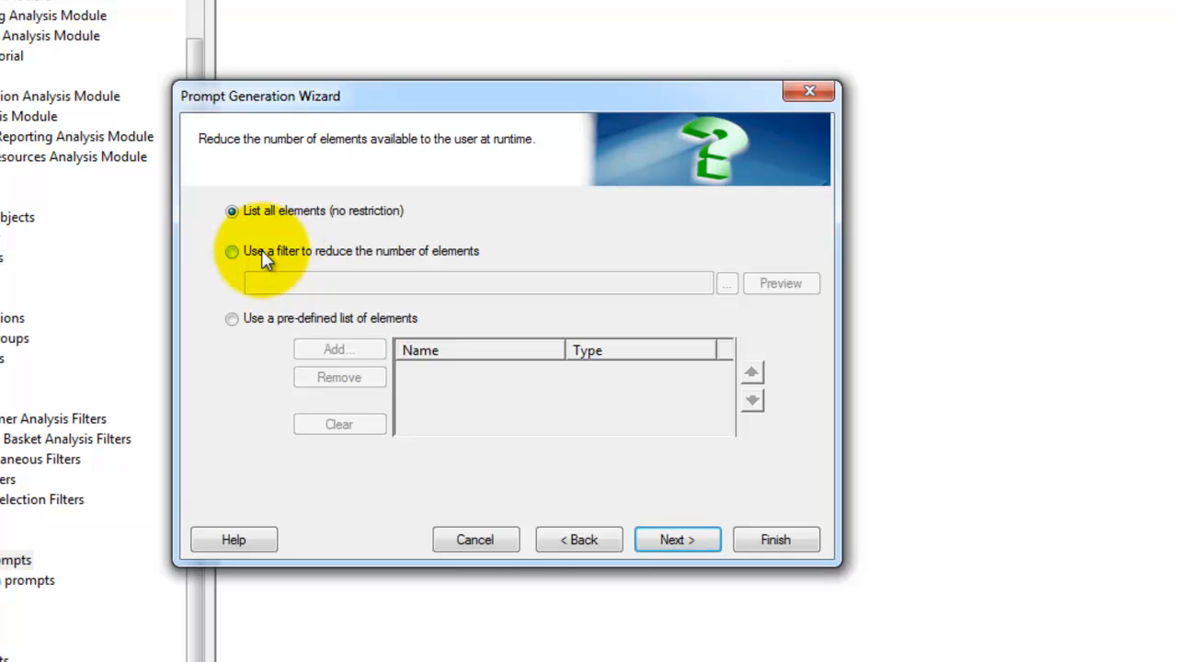
- Restrict the listed cities with the 'Filter on State' filter from My Filters
click(727, 283)
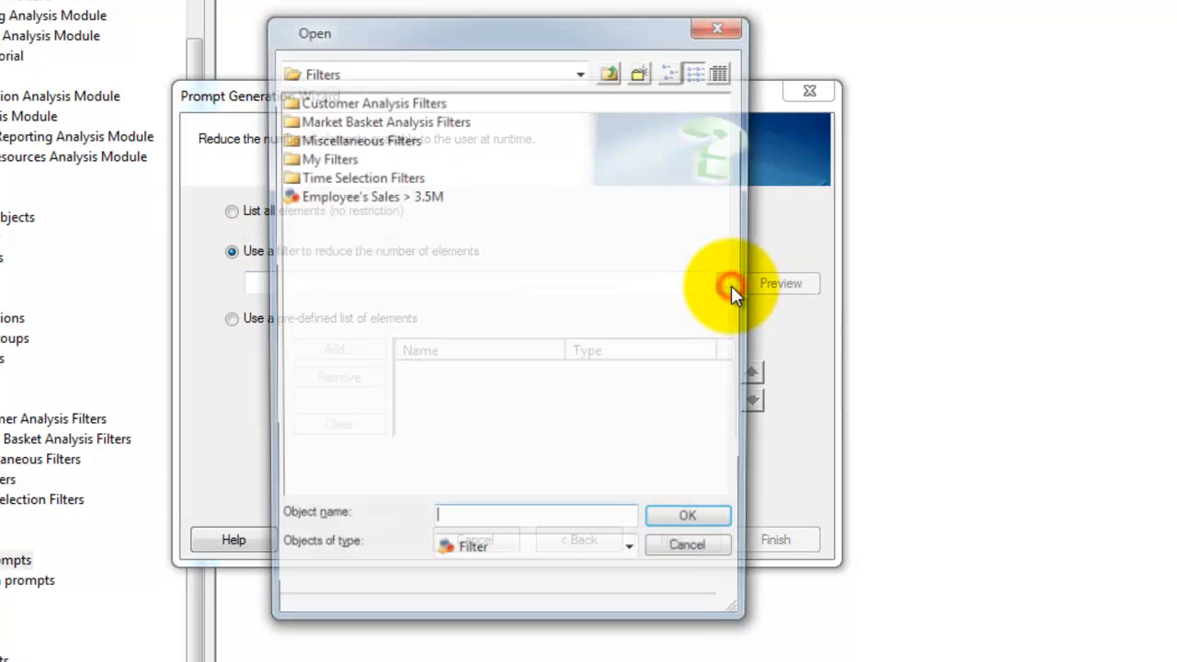
double_click(329, 159)
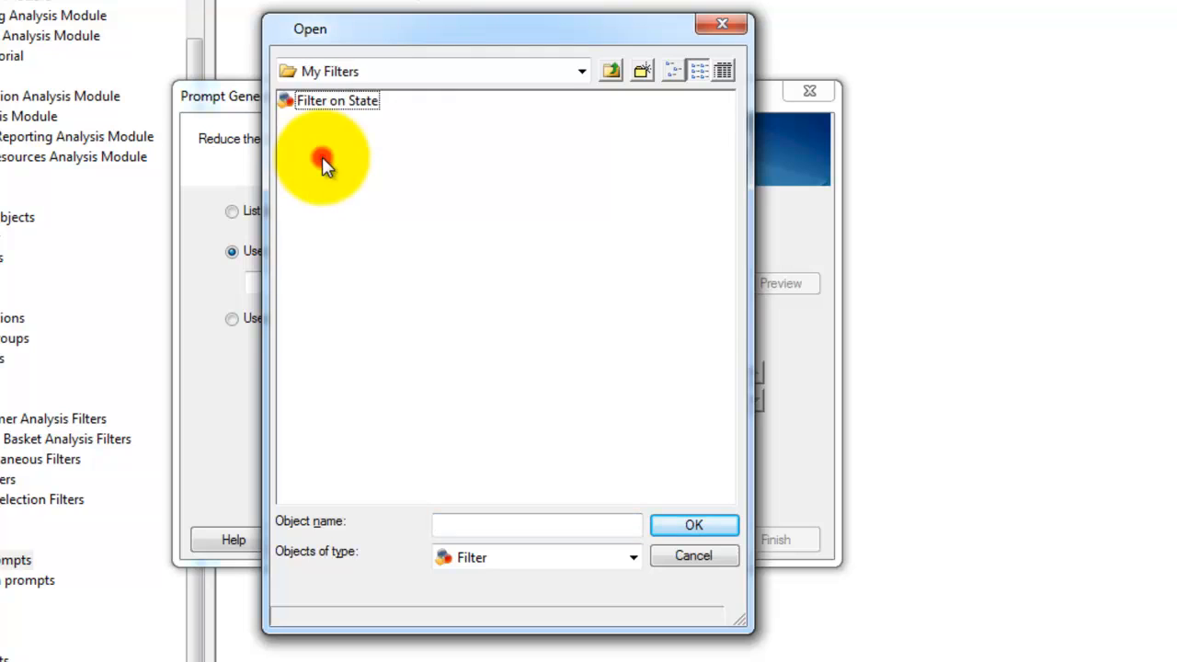
click(336, 100)
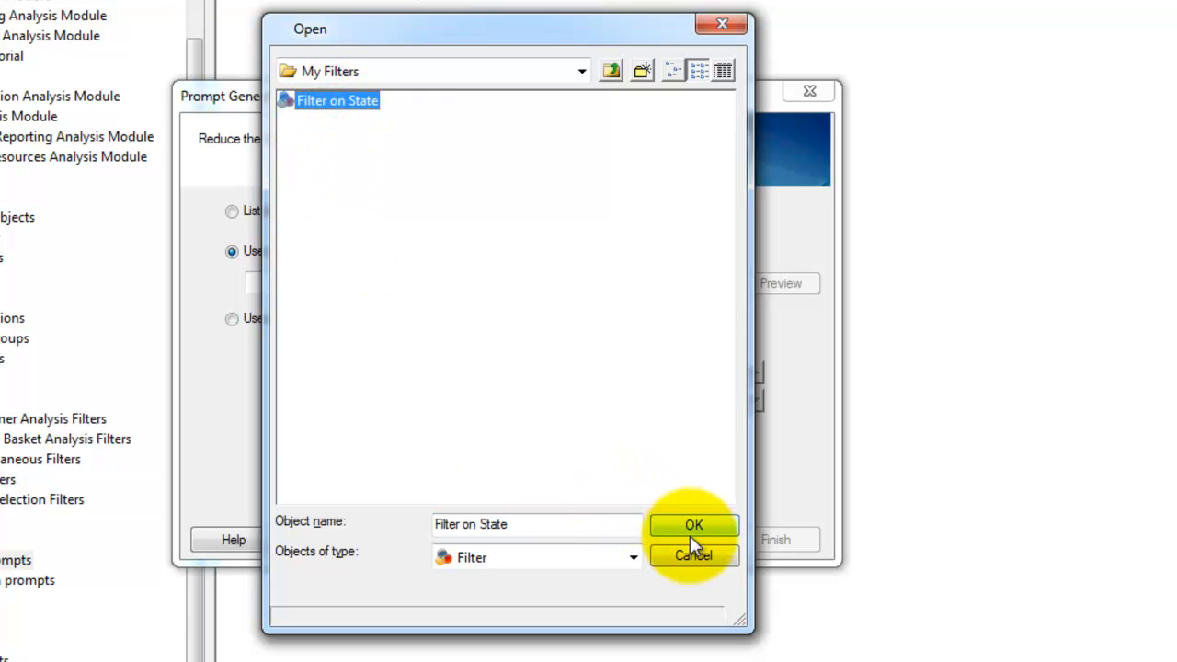
click(693, 524)
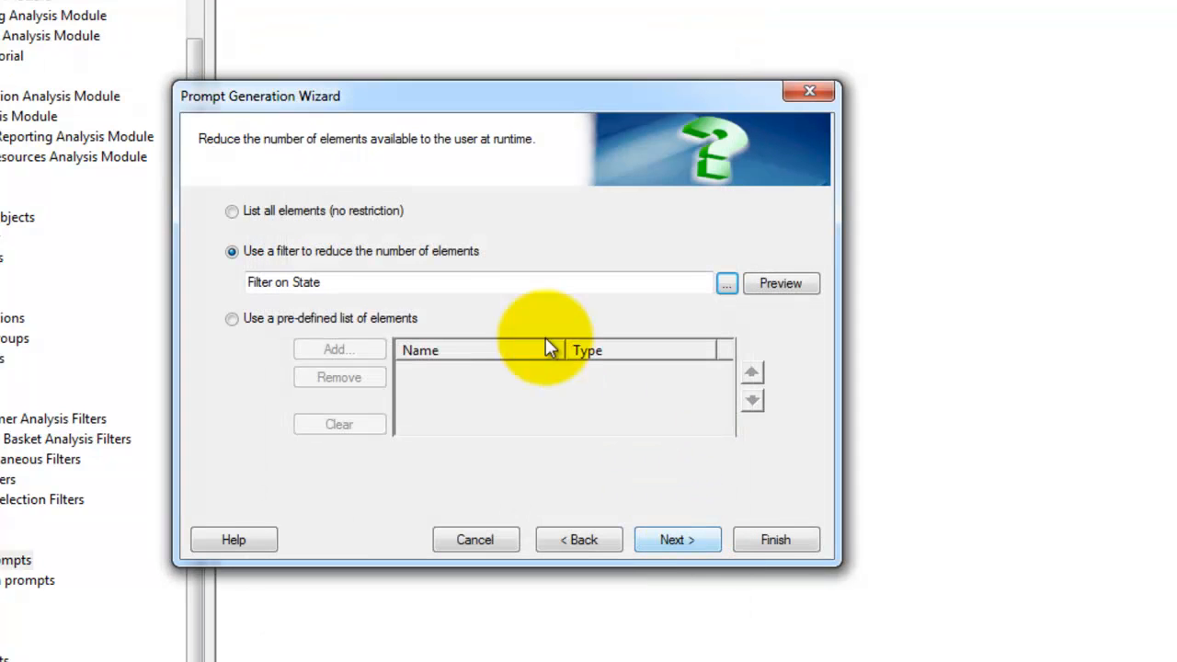
- Title the Customer City prompt 'City', finish, and save as 'Select a City by Filter on State'
click(676, 540)
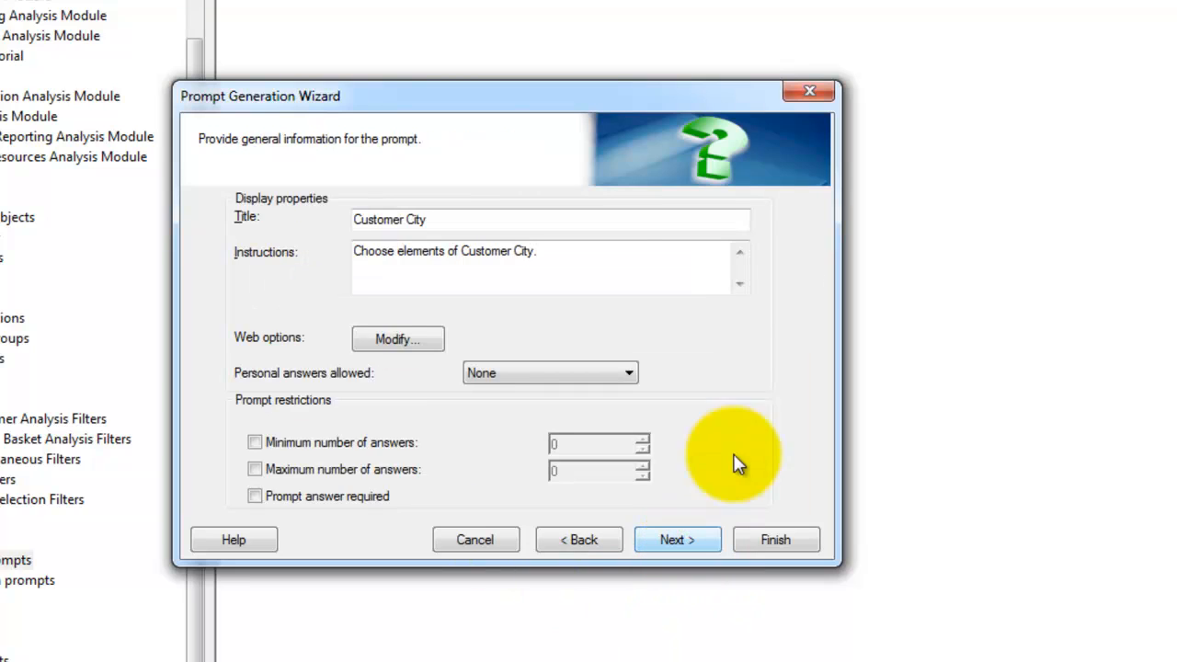
double_click(377, 219)
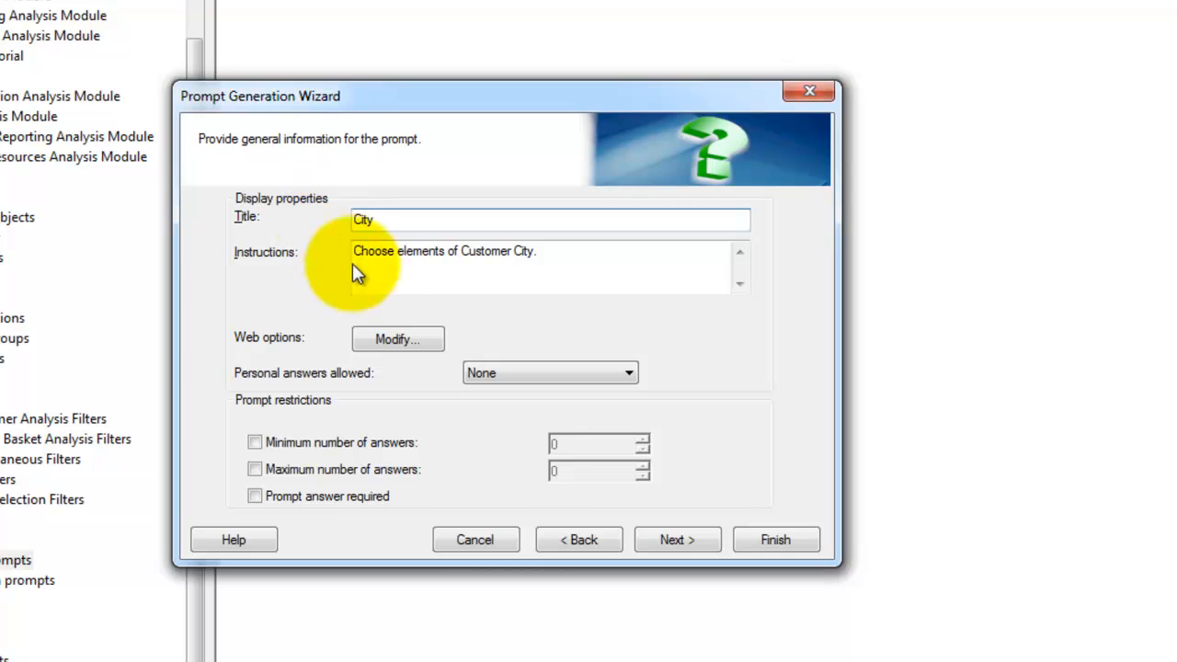
click(677, 539)
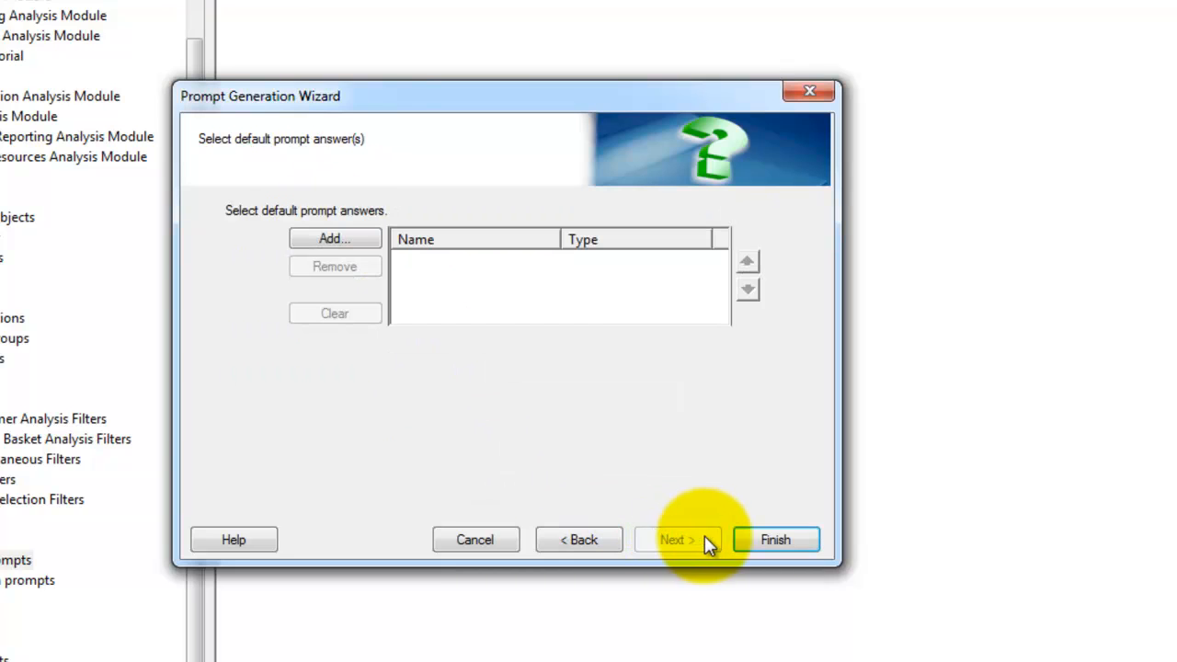
click(775, 540)
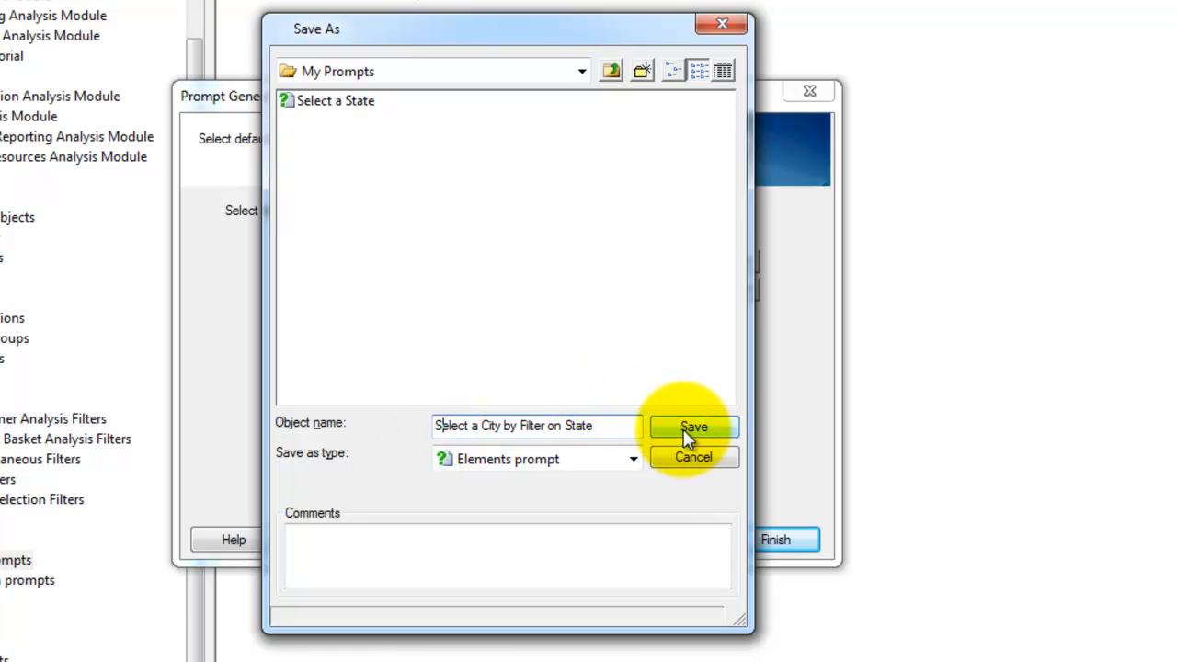
click(693, 427)
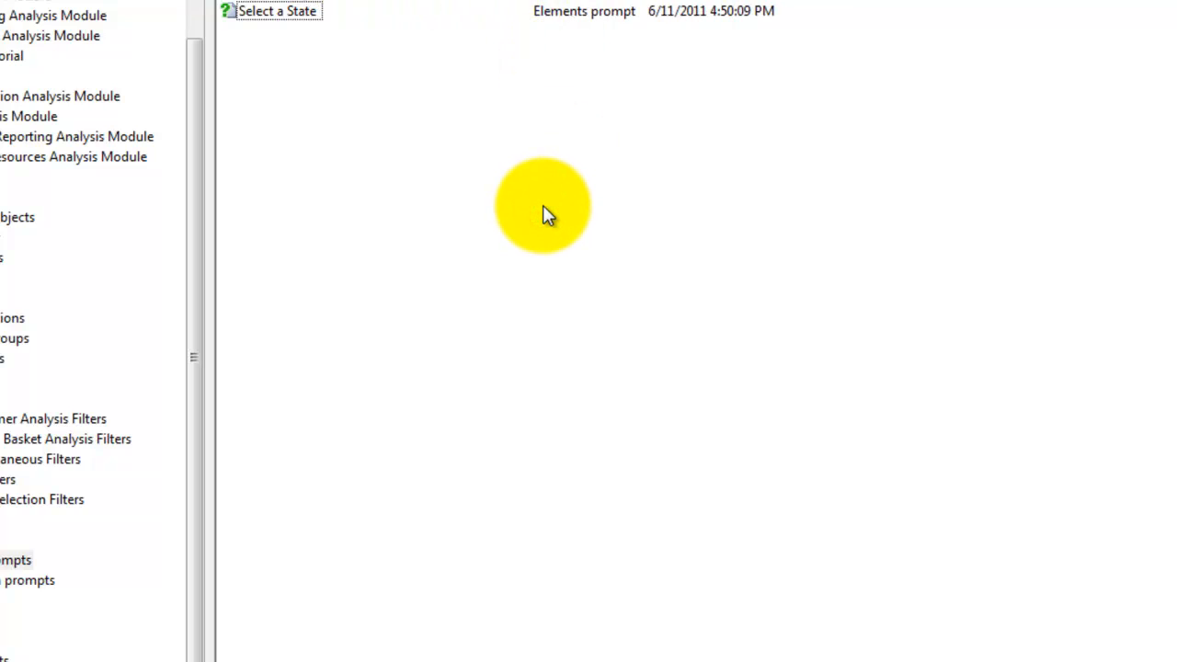
- Create a new Blank Report from the My Prompts context menu
click(544, 206)
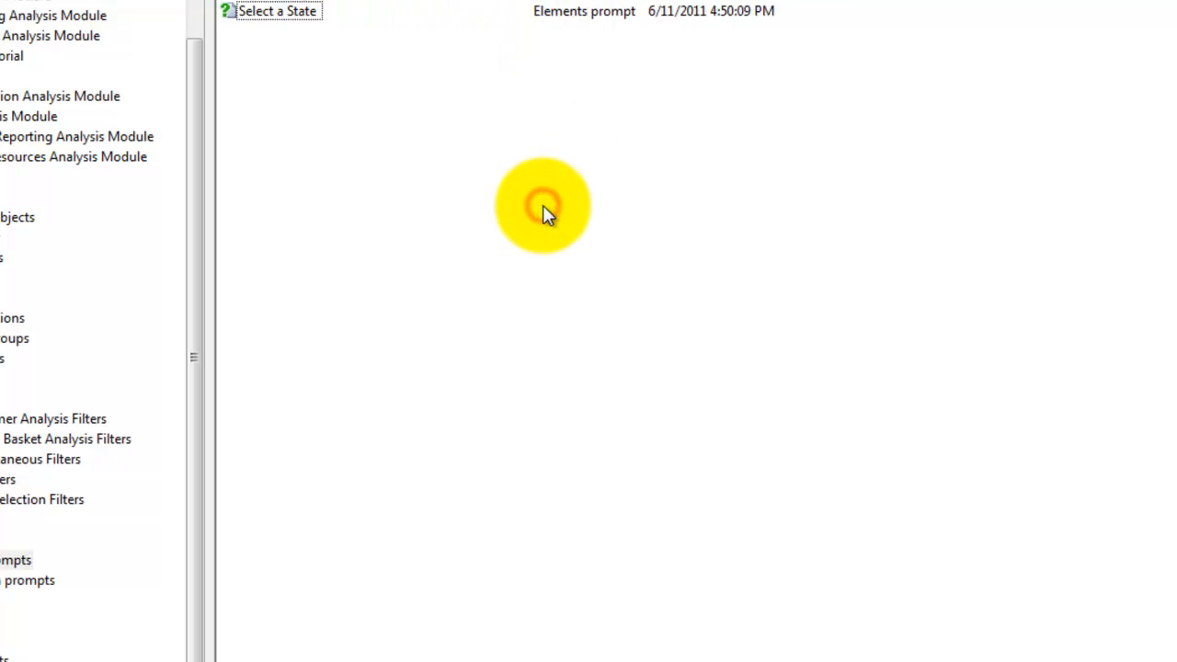
right_click(542, 207)
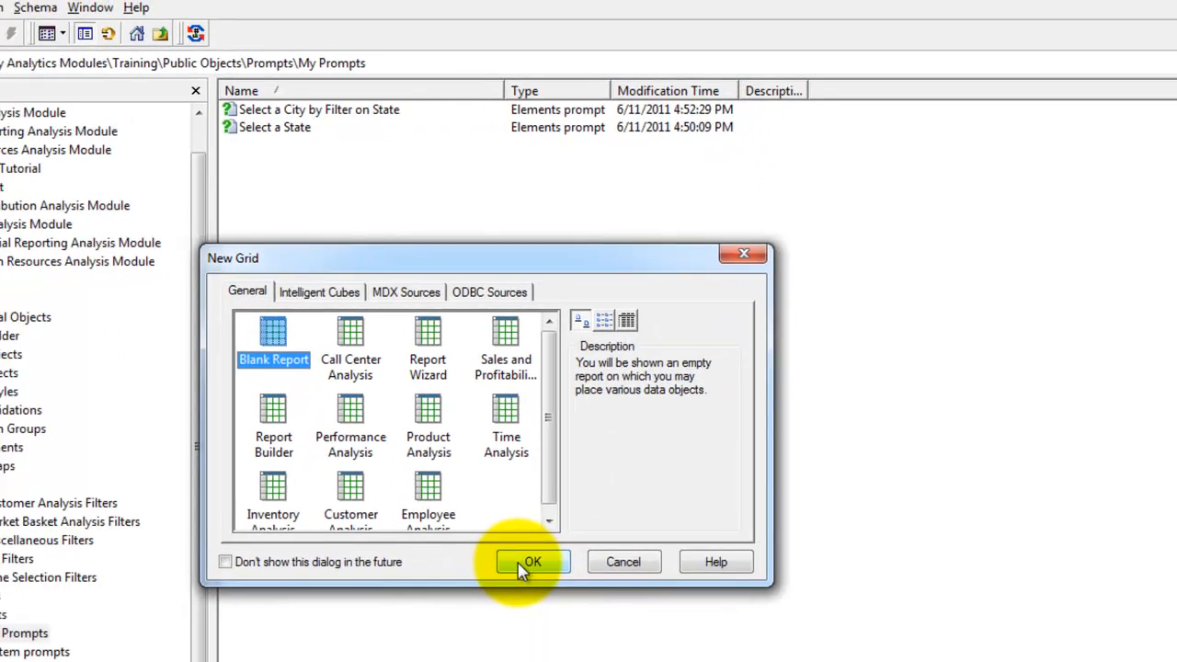
click(530, 562)
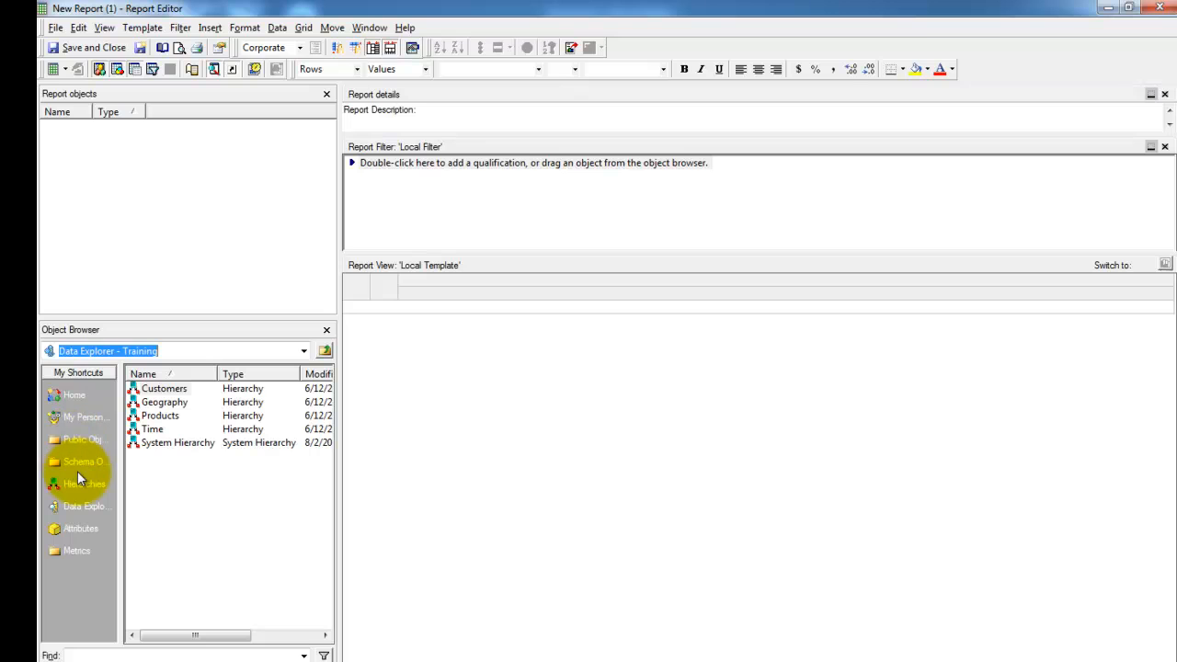
- Drag Customer Country, Customer State and Customer City into the report view
click(80, 528)
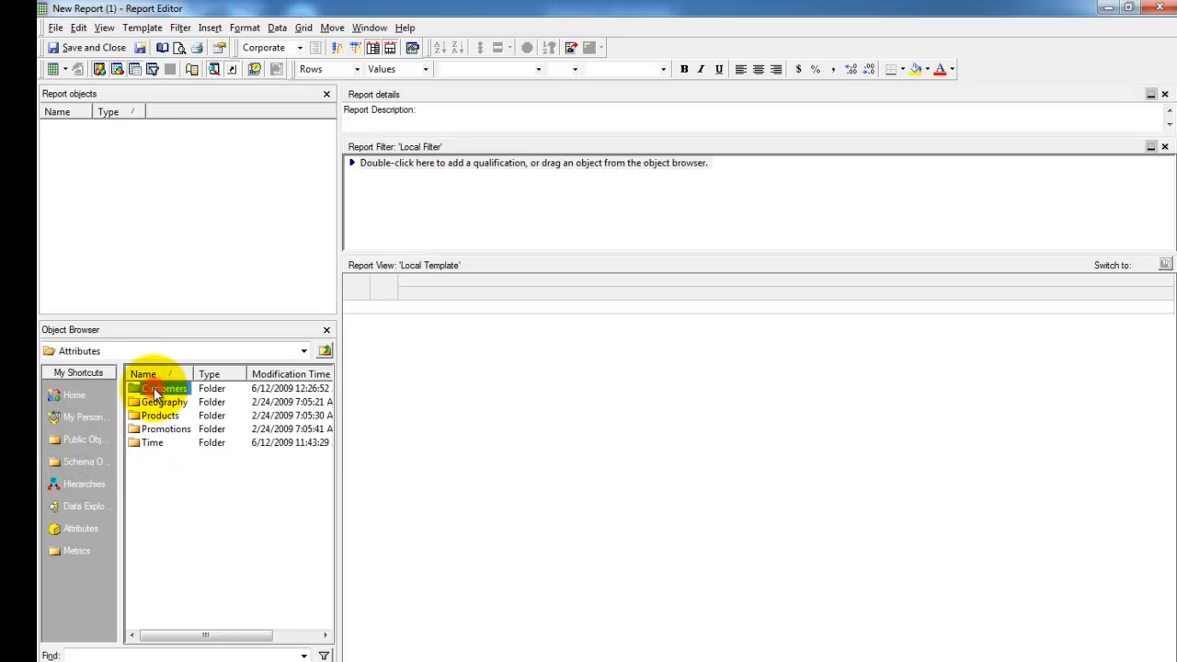
double_click(166, 388)
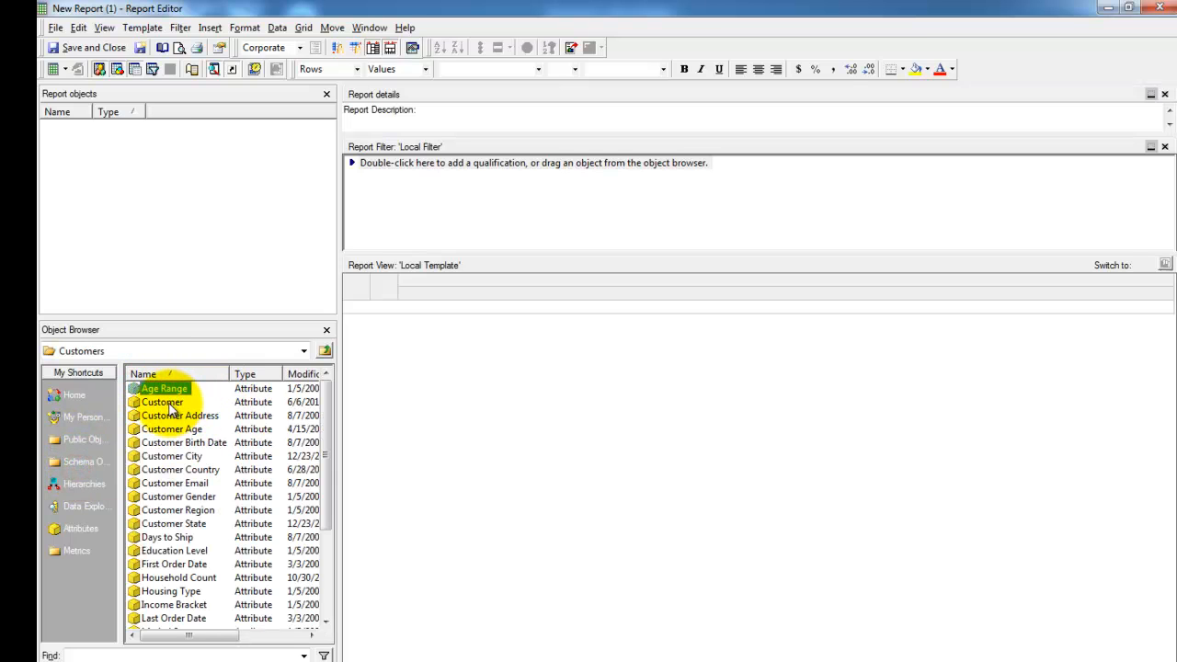
scroll(down, 3)
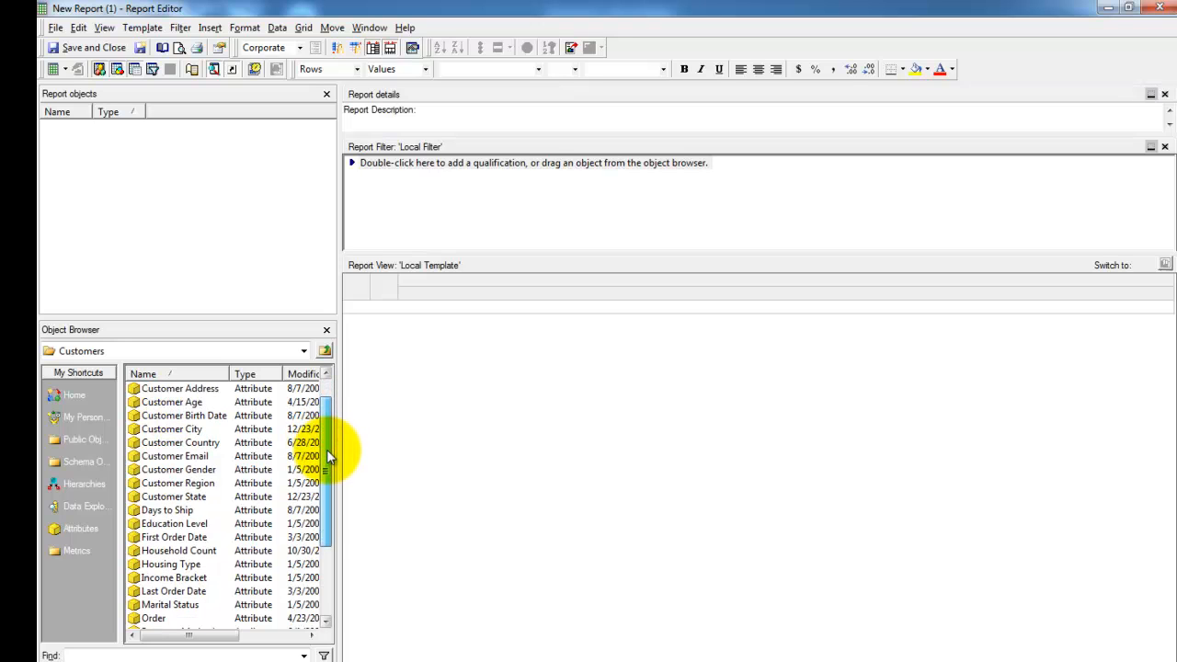
click(180, 442)
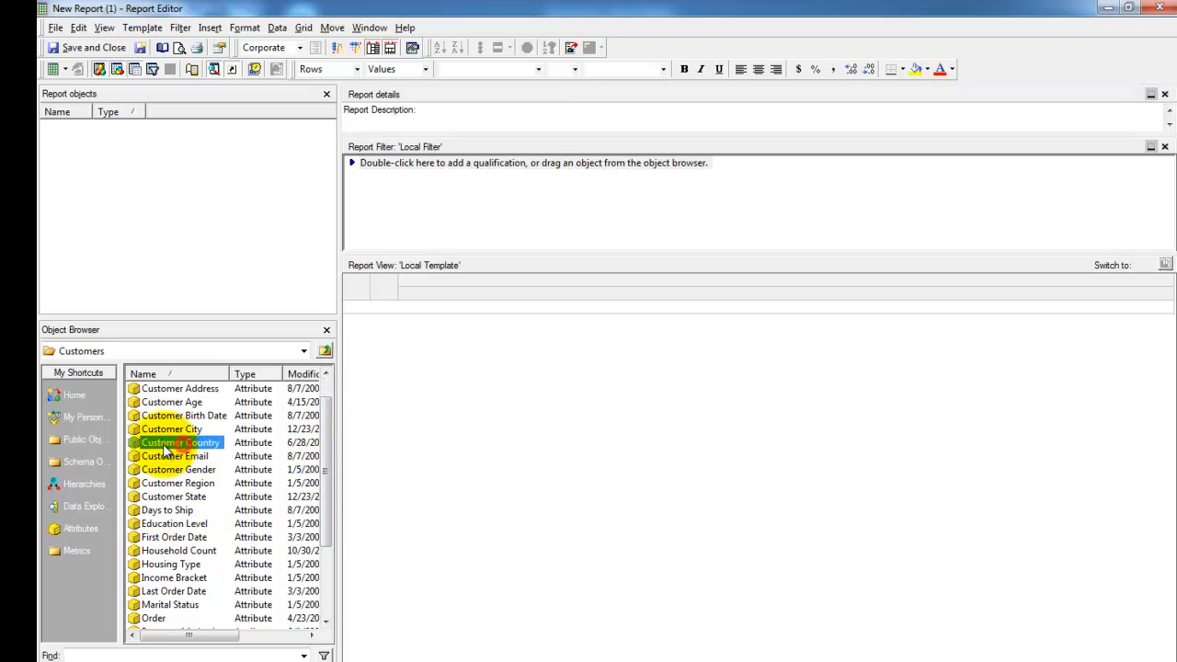
drag(180, 442, 386, 281)
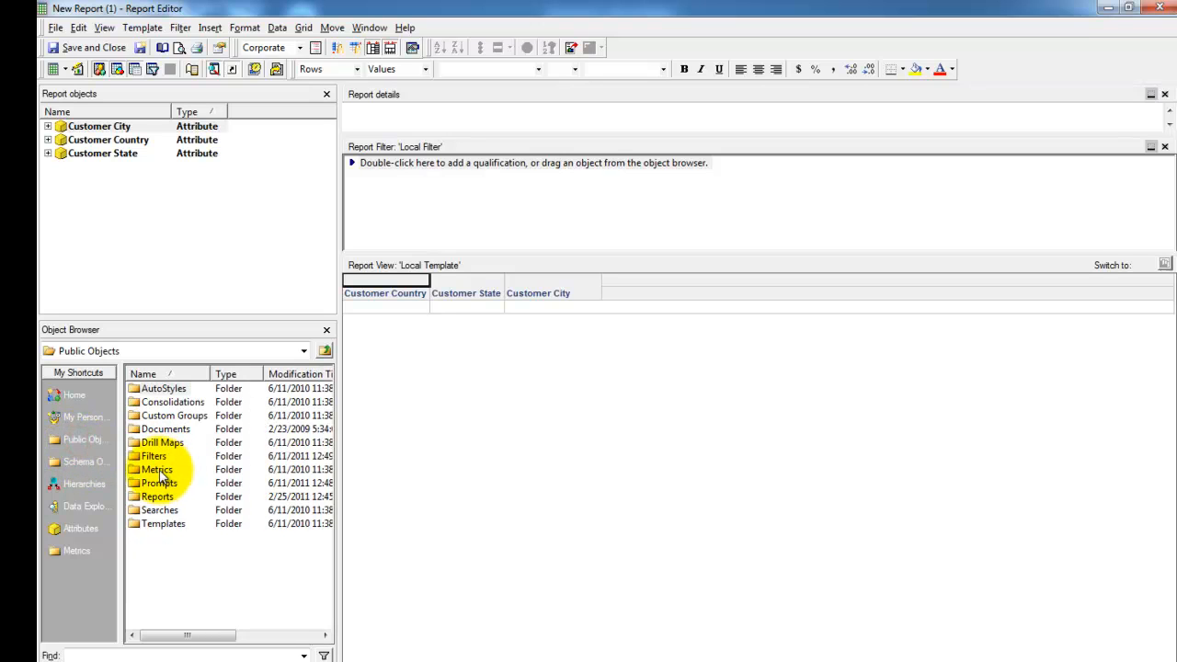
- Add the Revenue metric from Metrics > Sales Metrics to the report
double_click(156, 468)
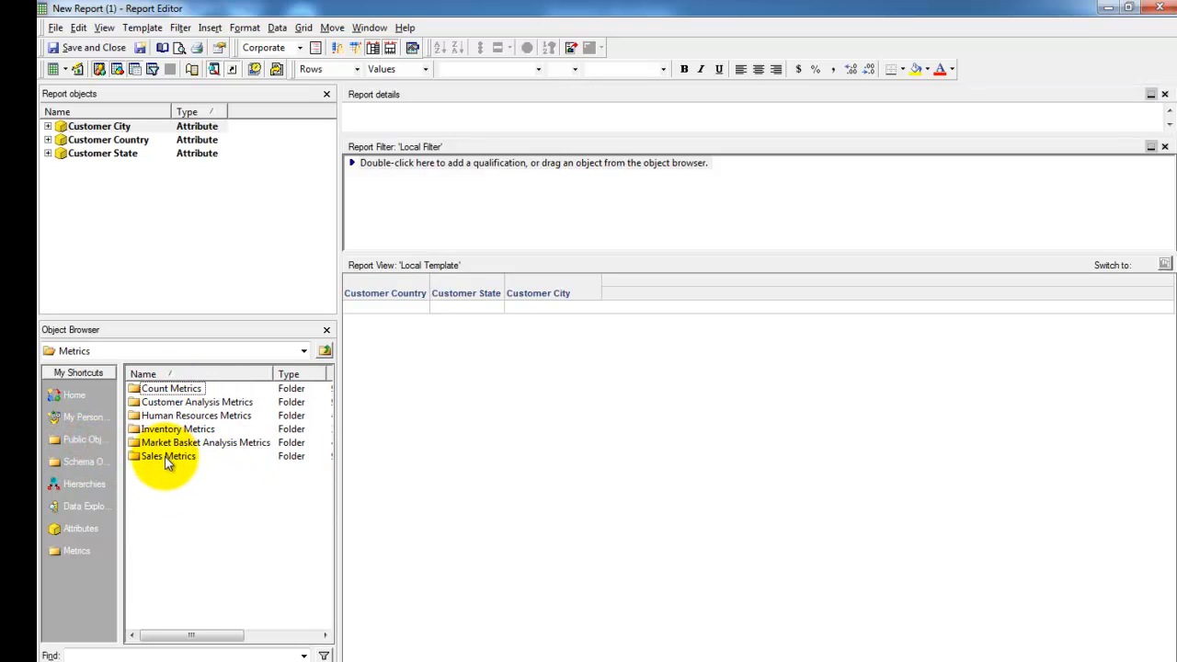
double_click(167, 456)
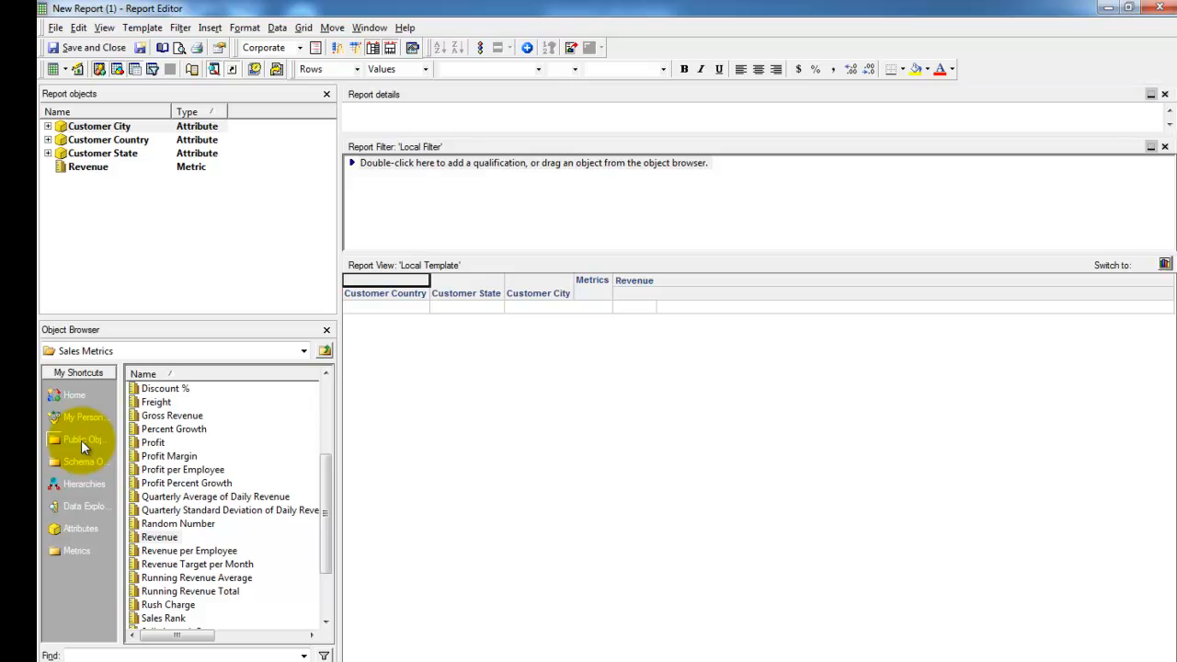
click(83, 438)
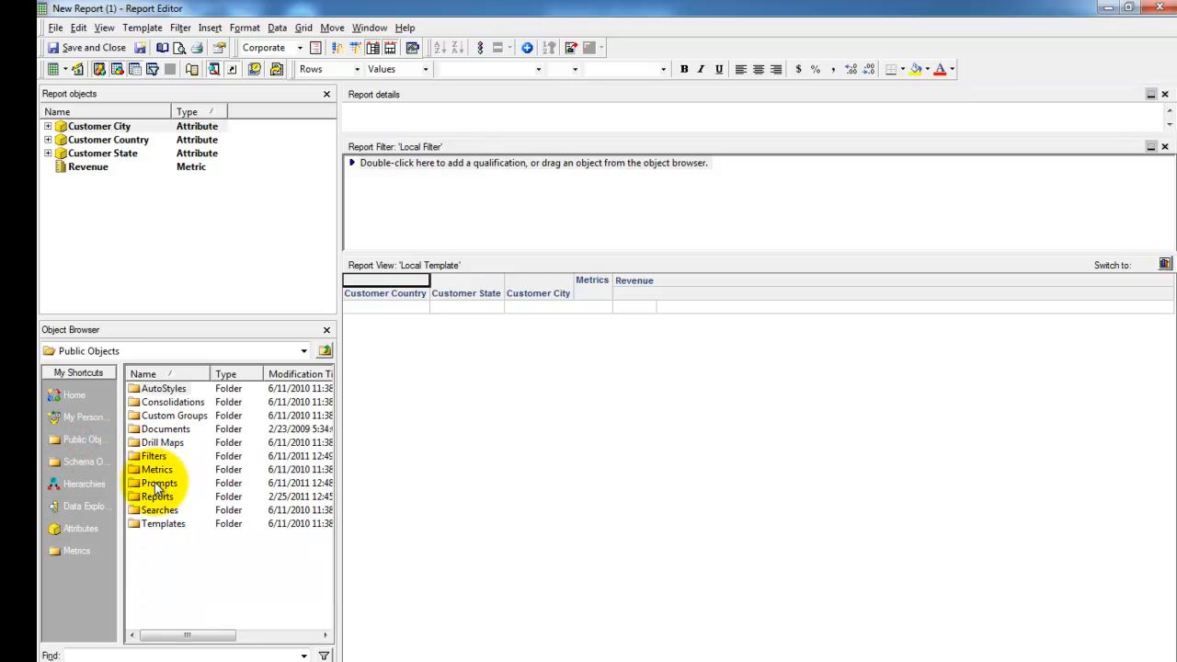
- Drag the 'Select a City by Filter on State' prompt from Prompts into the Report Filter
double_click(159, 482)
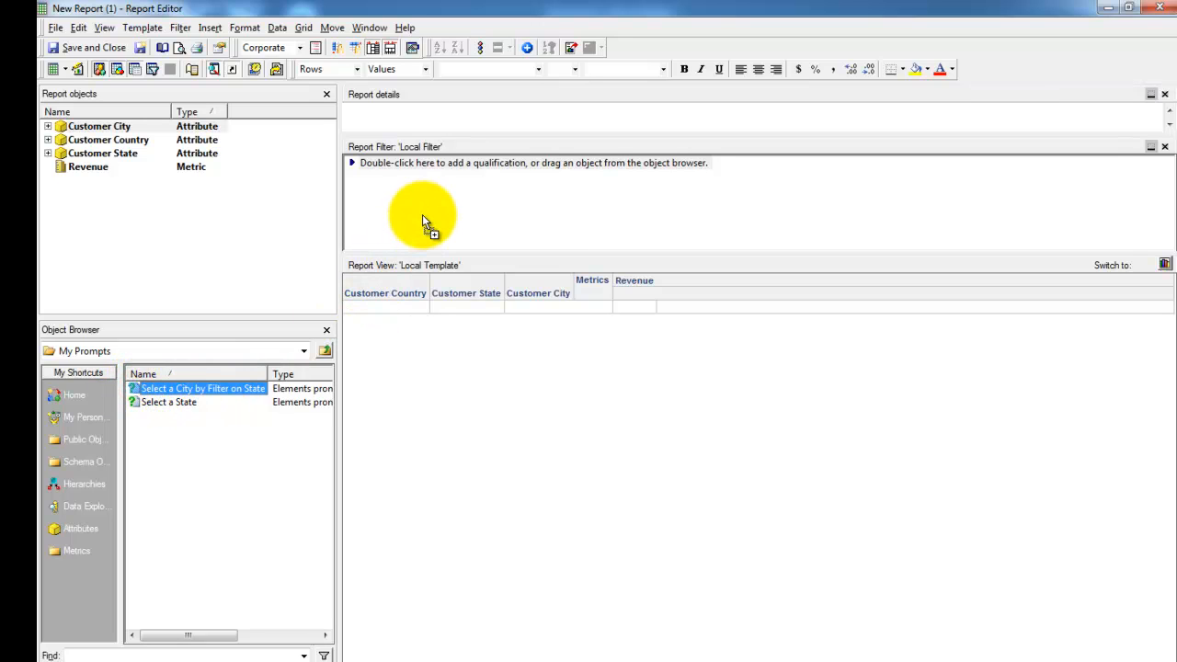
mouse_move(439, 202)
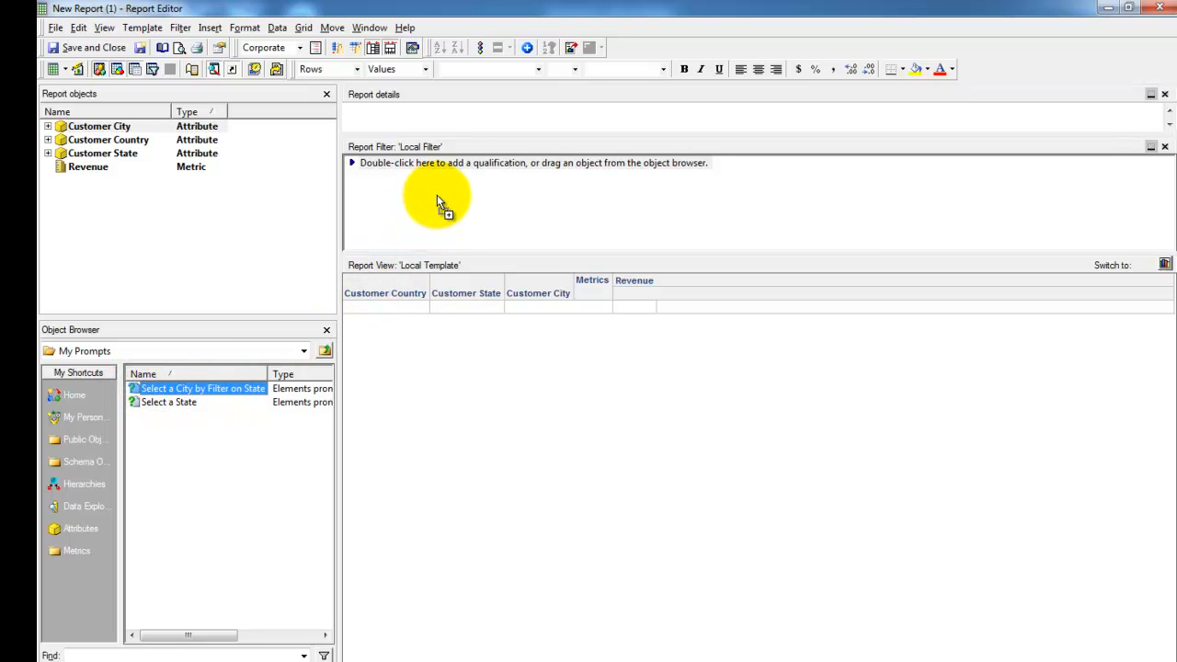
drag(202, 388, 436, 171)
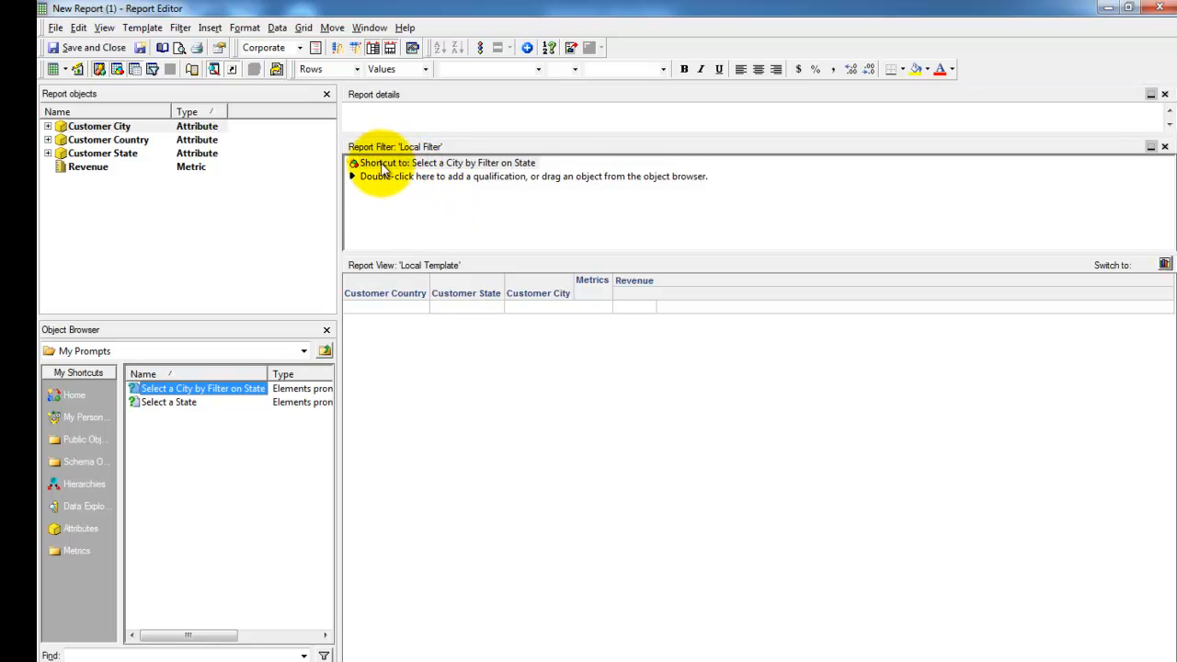
mouse_move(596, 235)
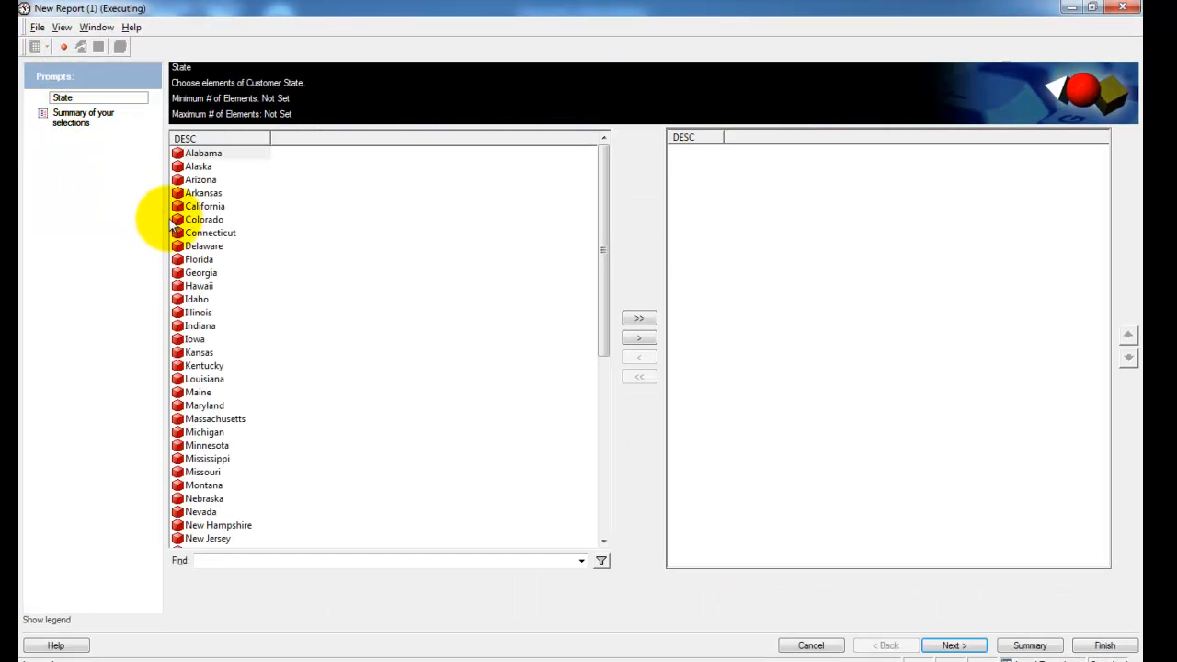
mouse_move(317, 265)
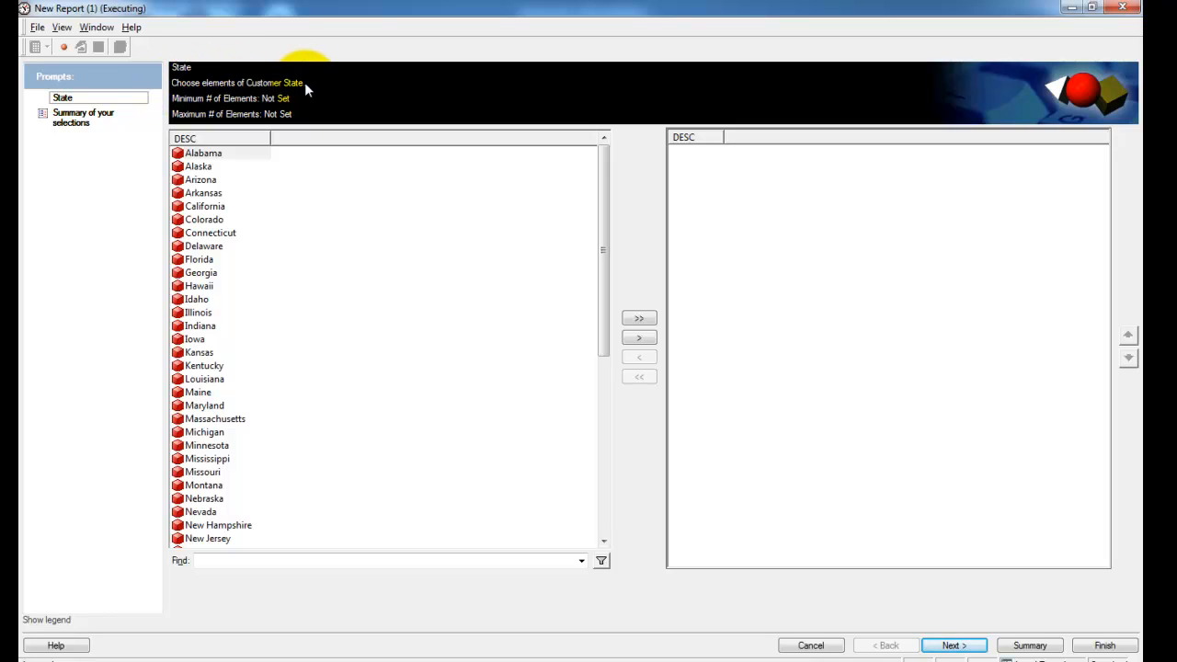
- Answer the State prompt with California and continue to the City prompt
click(204, 206)
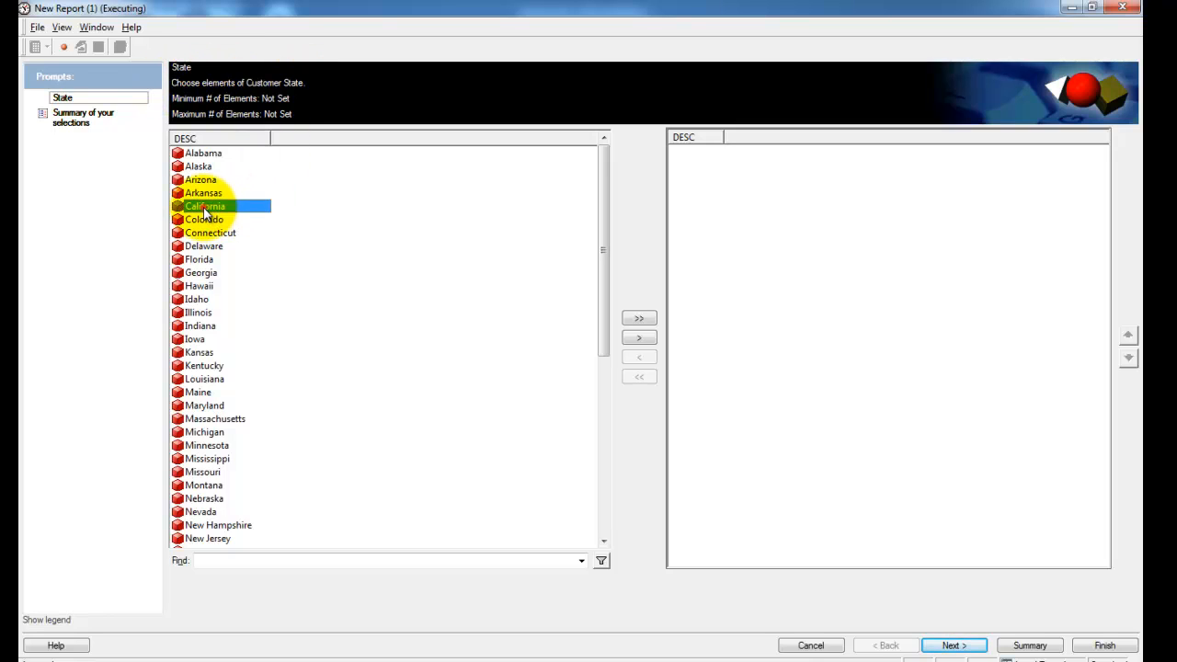
click(638, 337)
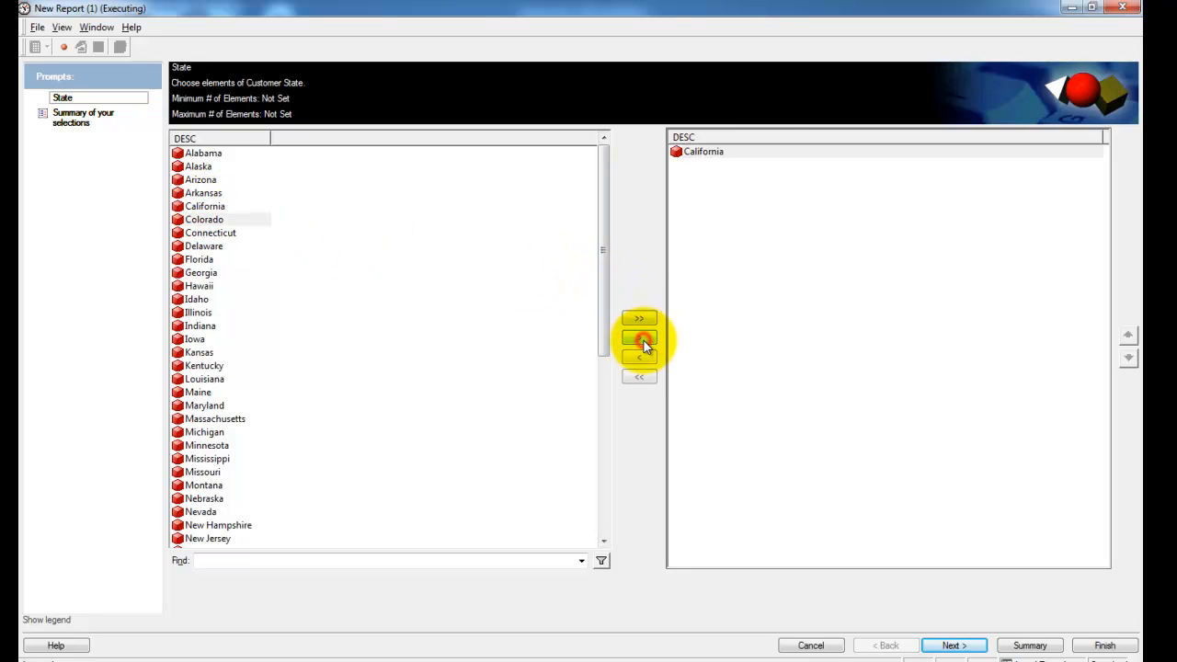
click(954, 644)
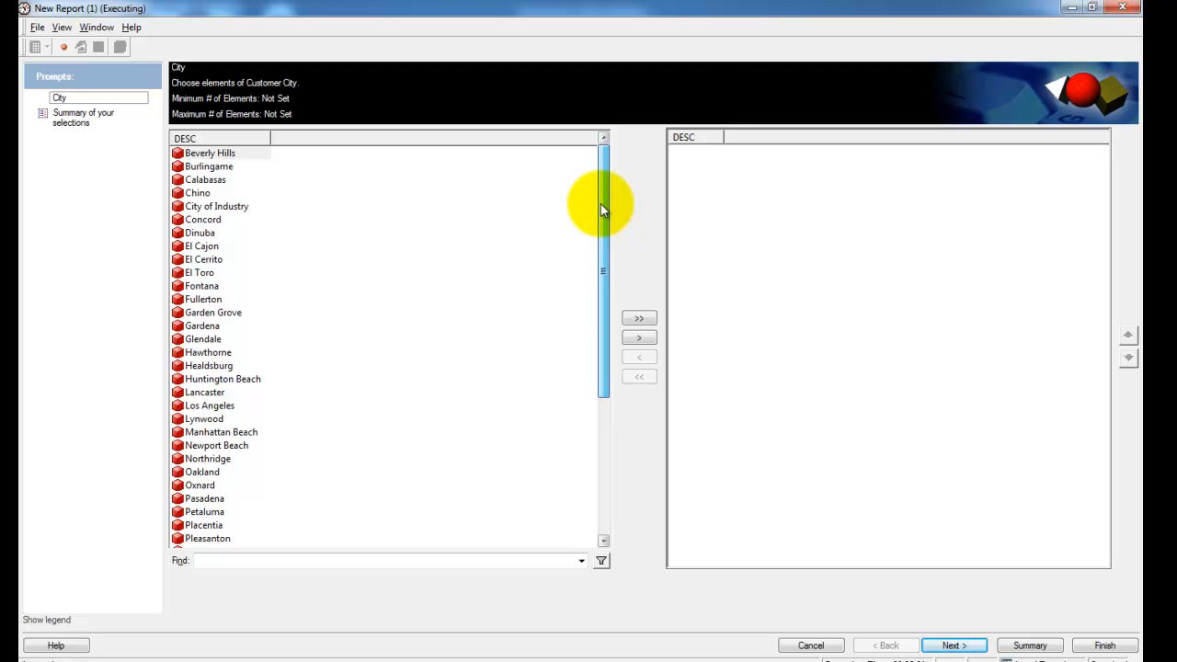
mouse_move(600, 178)
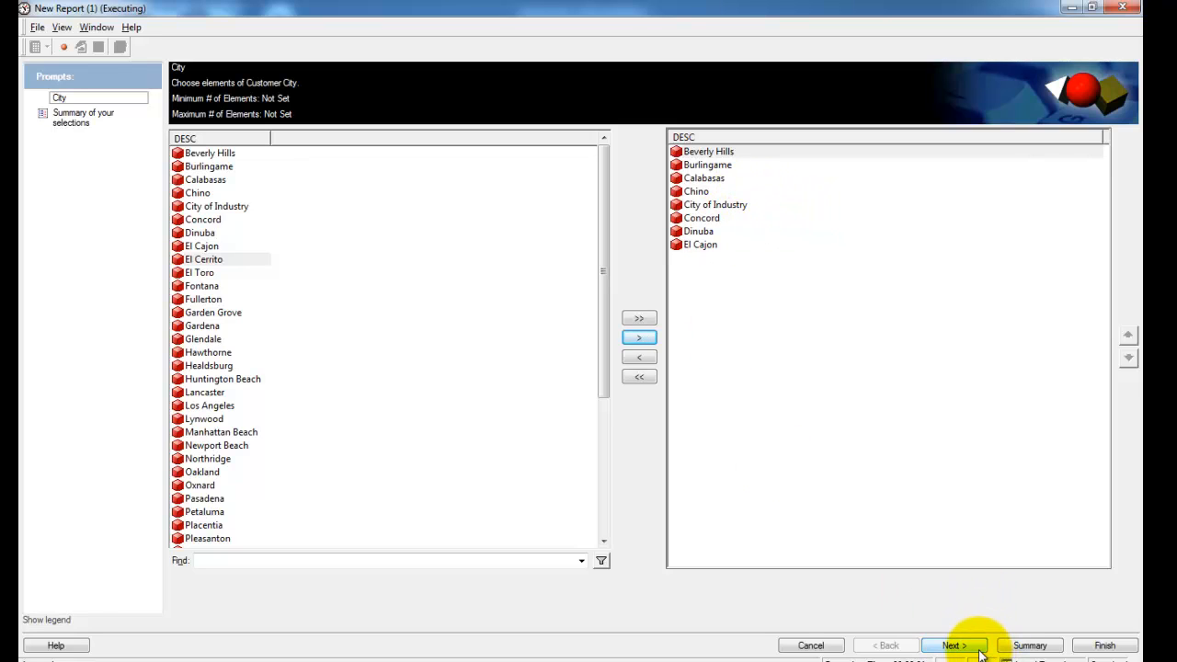
- Choose the eight cities from Beverly Hills to El Cajon and finish running the report
click(953, 644)
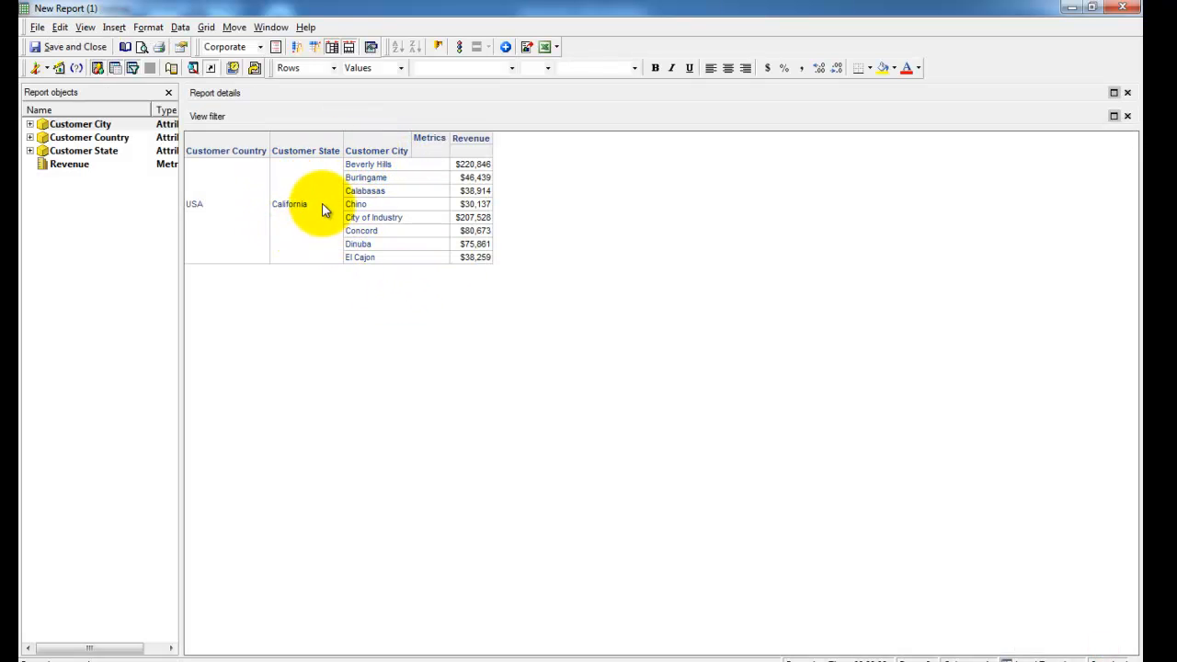
mouse_move(219, 191)
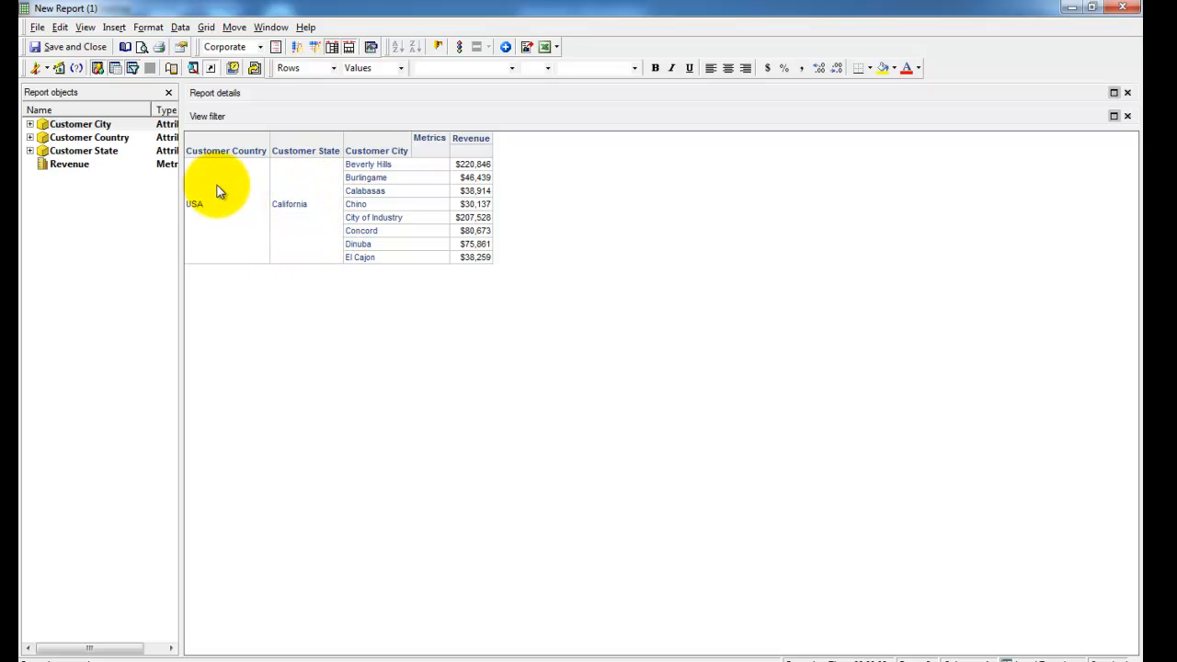
mouse_move(216, 228)
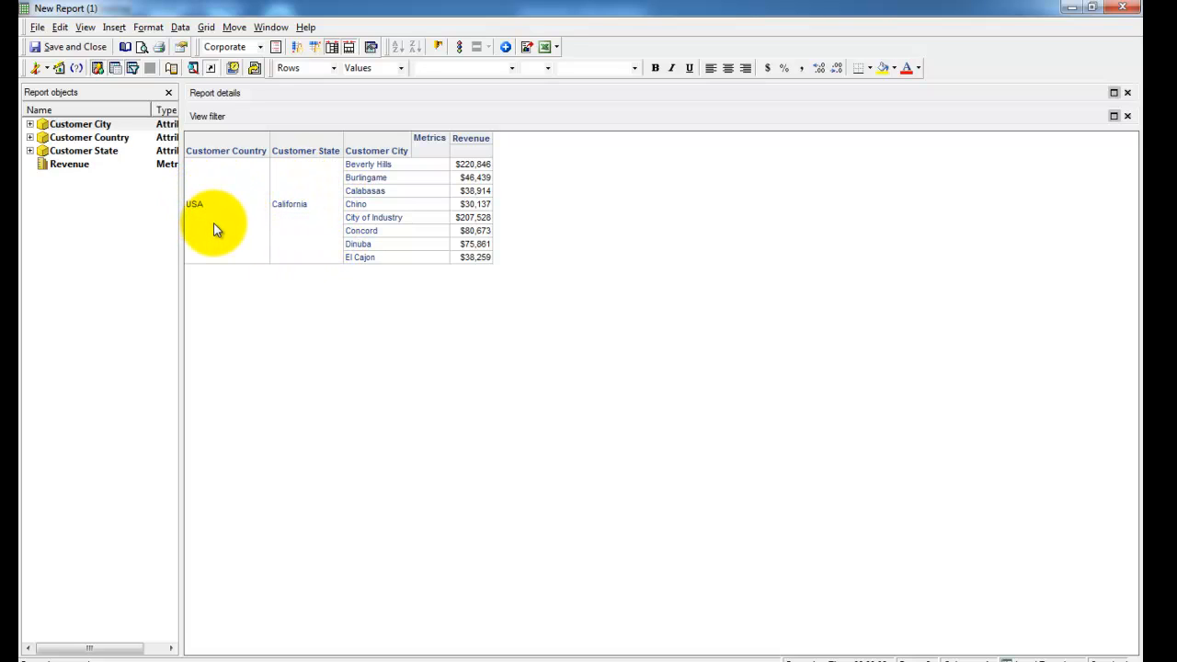
mouse_move(386, 320)
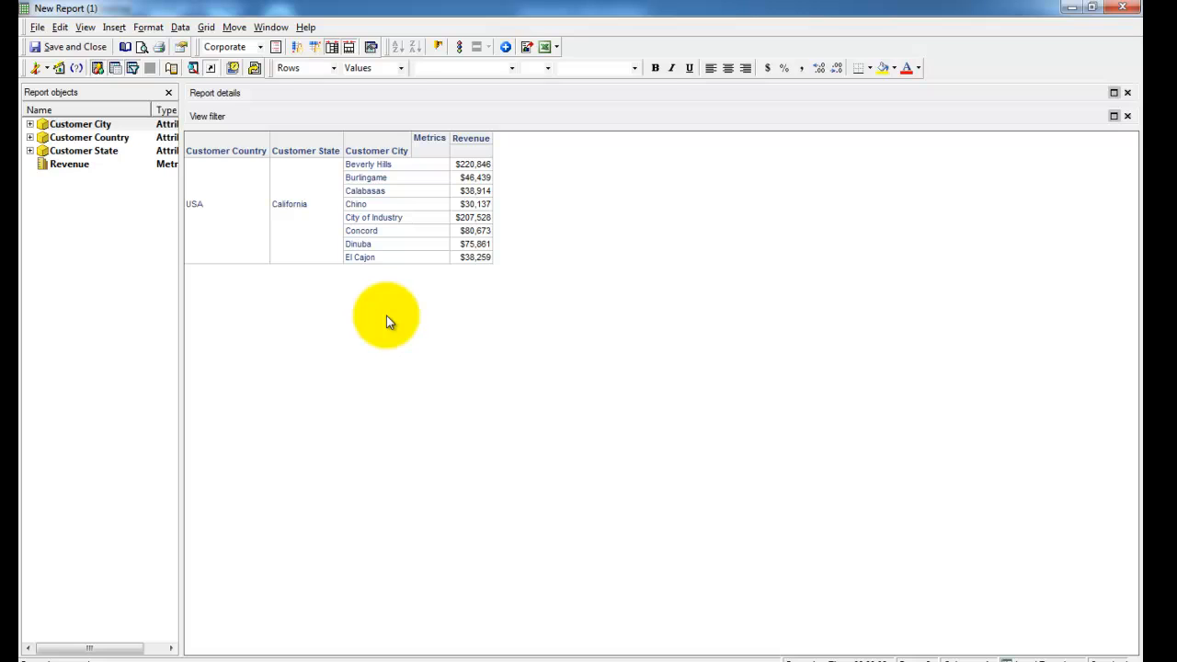
mouse_move(538, 276)
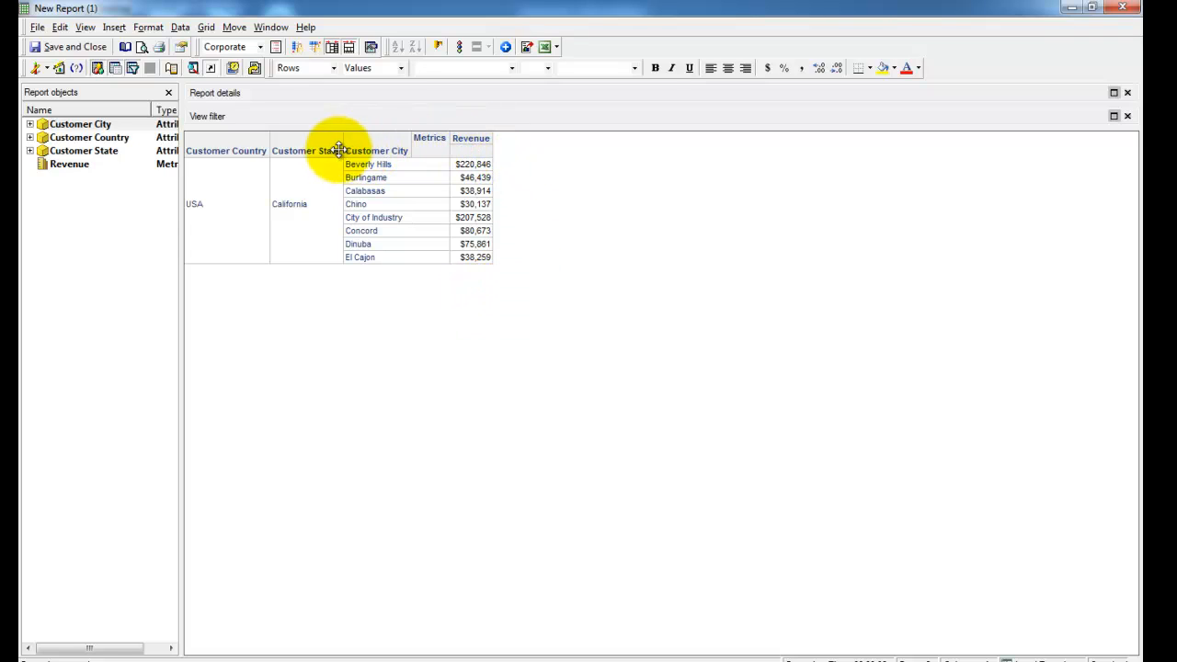
mouse_move(729, 262)
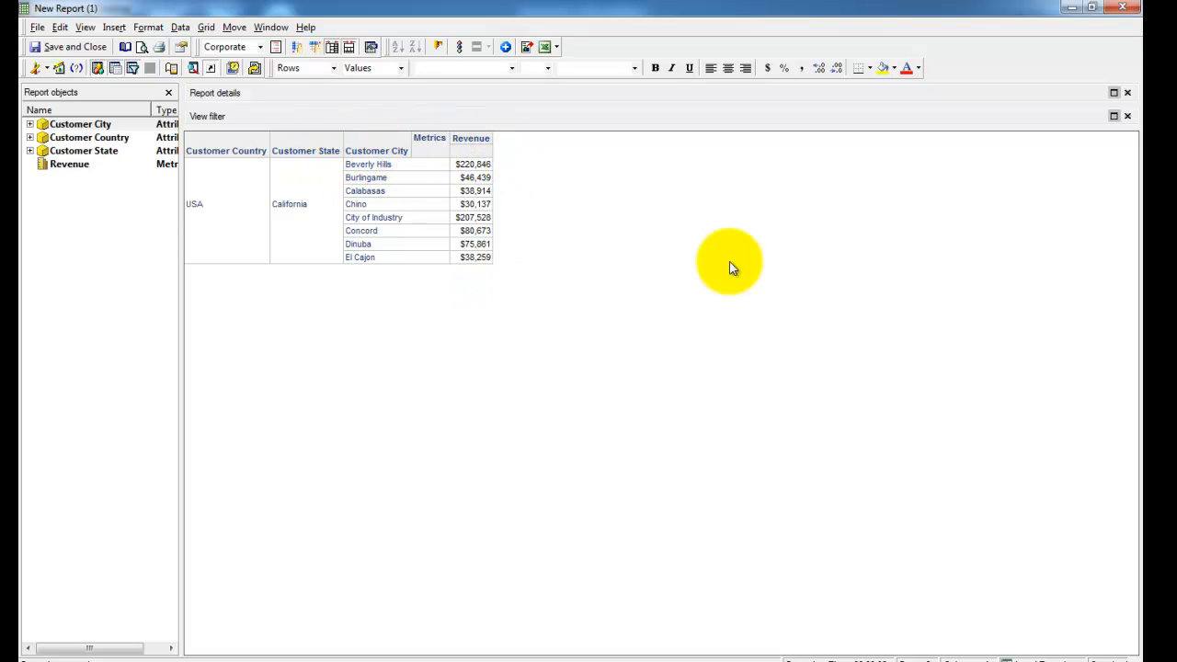